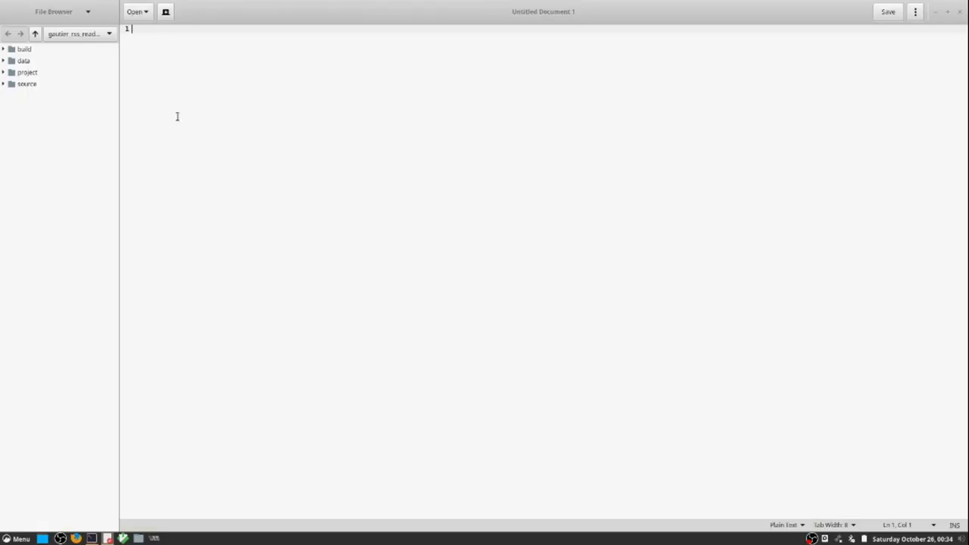
# - Expand the project's source folder in the File Browser panel toward app_win.cpp
pyautogui.click(27, 83)
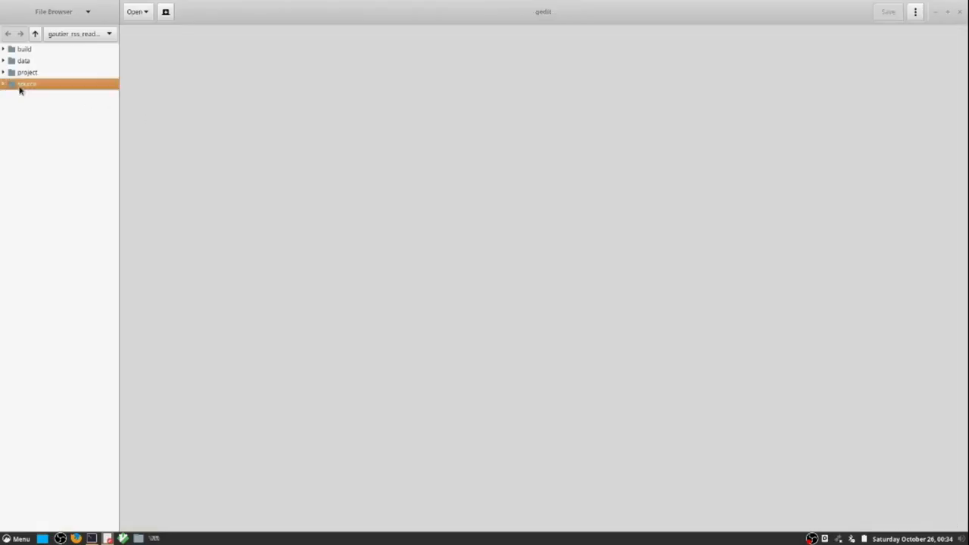
pyautogui.click(4, 83)
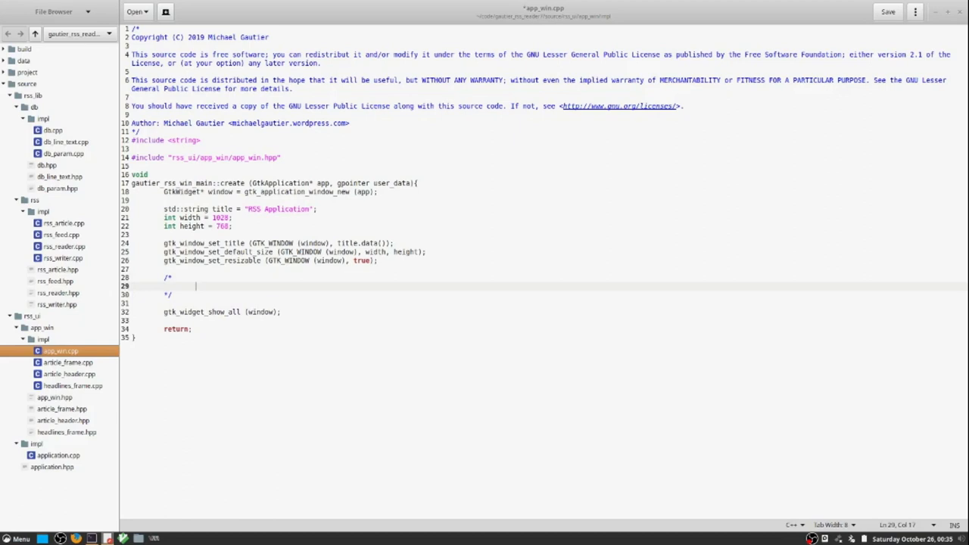
# - Write the 'Headlines' comment and declare GtkWidget* headlines_view = gtk_notebook_new();
pyautogui.write('Headlines Tab')
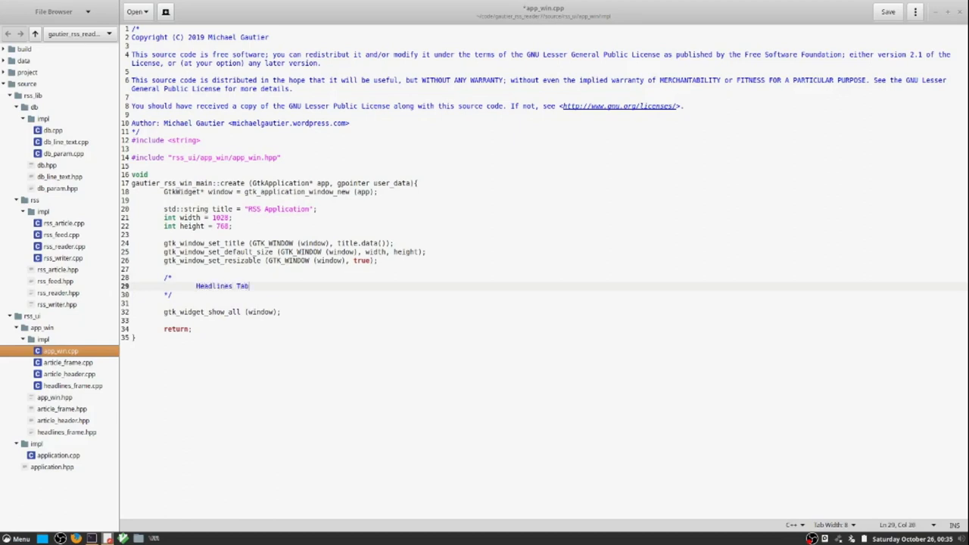
pyautogui.write('GtkWidget* headlines_')
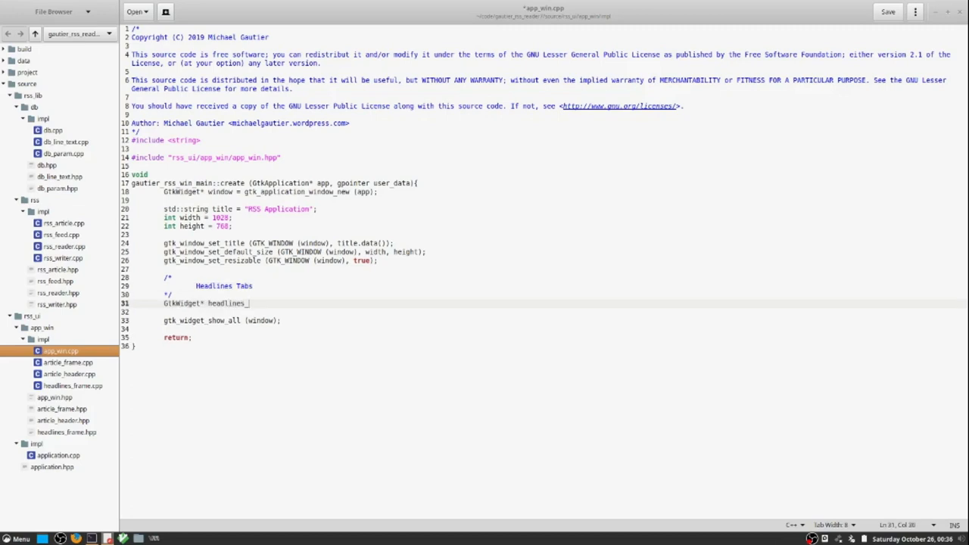
pyautogui.write('view = gtk_')
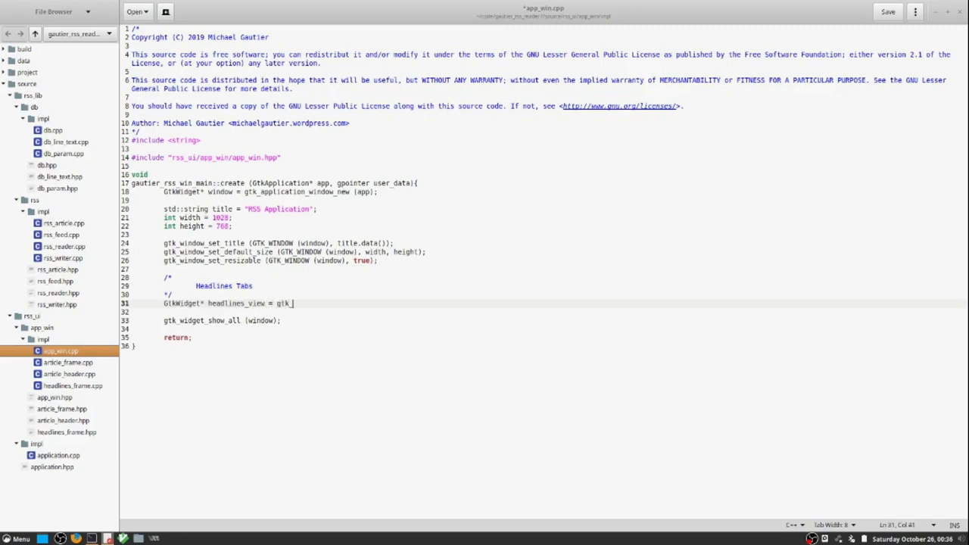
pyautogui.write('notebook')
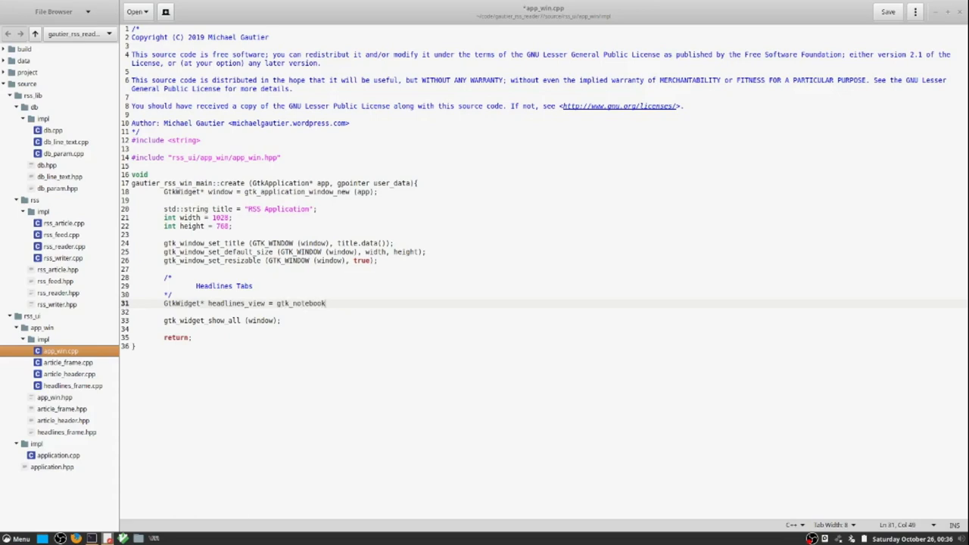
pyautogui.write('_new')
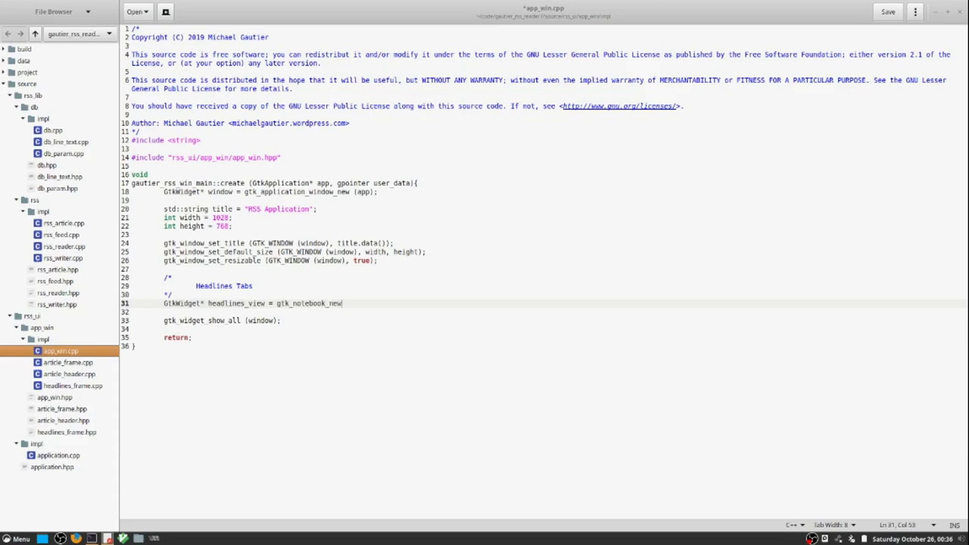
pyautogui.write('();')
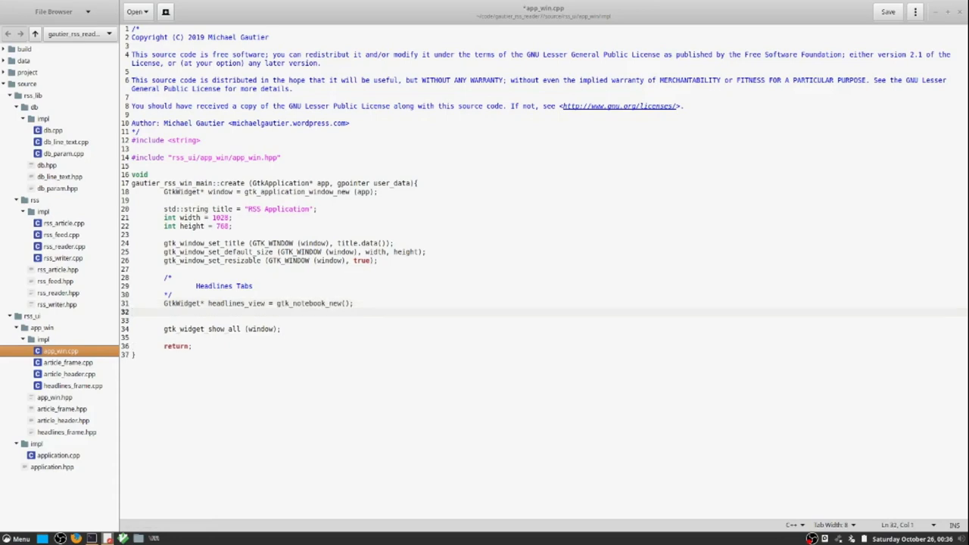
# - Add g_signal_connect on headlines_view's "switch-page" signal with a comment that this will run on tab click
pyautogui.press('Return')
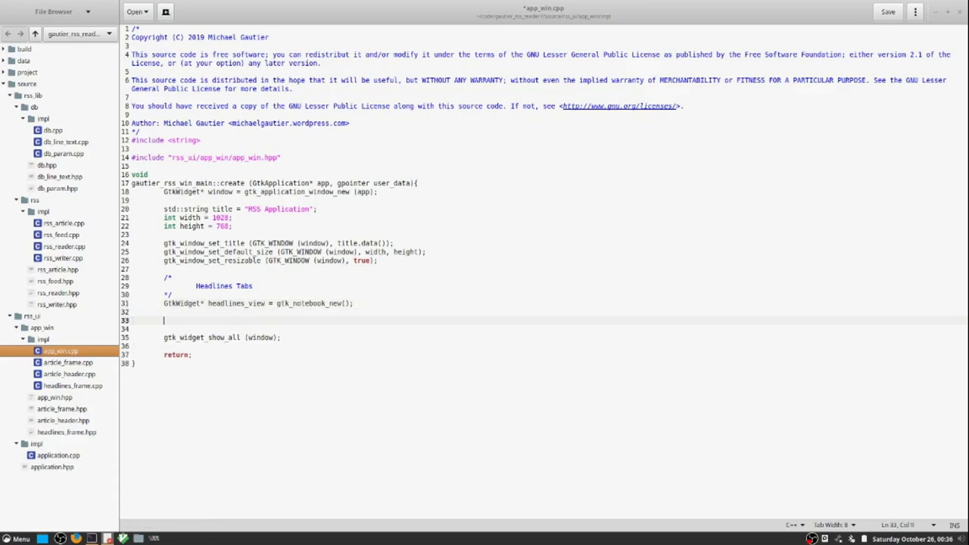
pyautogui.write('g')
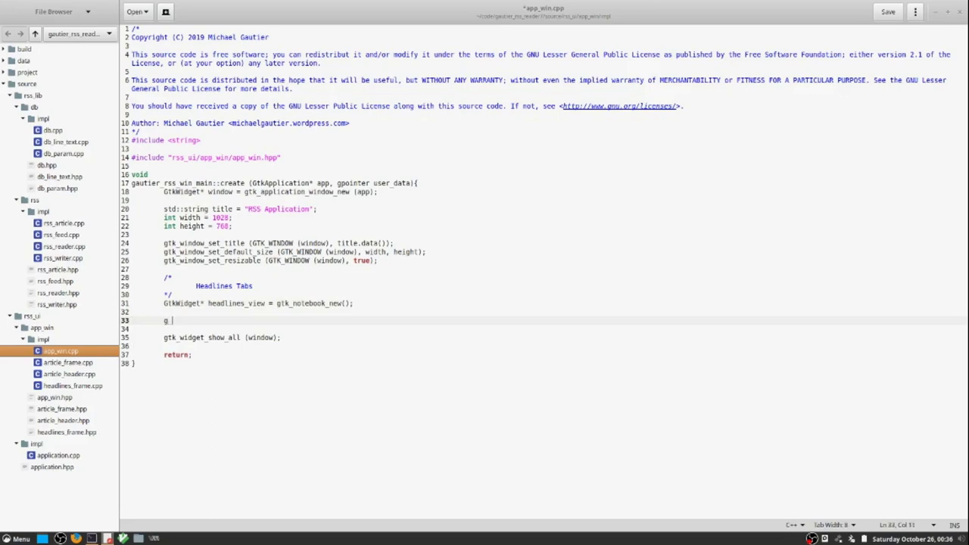
pyautogui.write('_signal_')
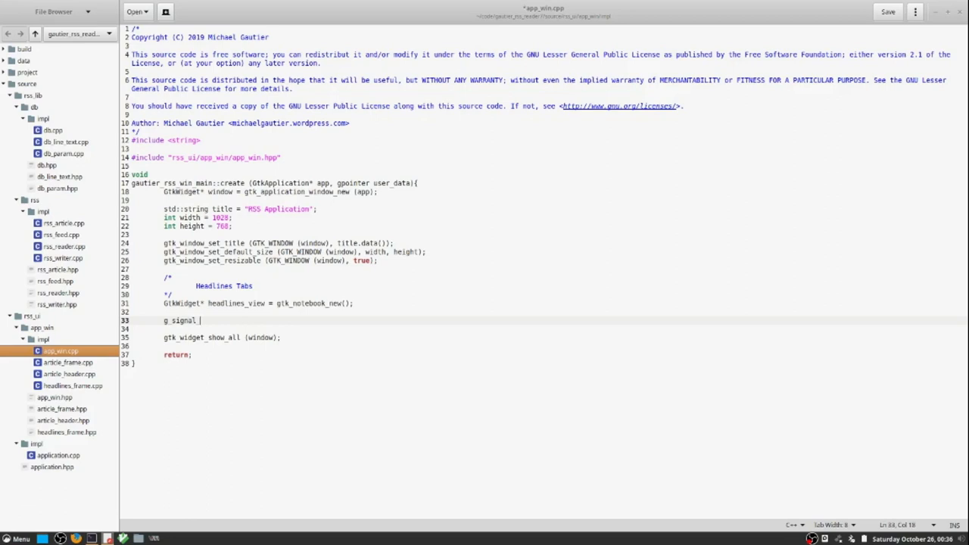
pyautogui.write('connect')
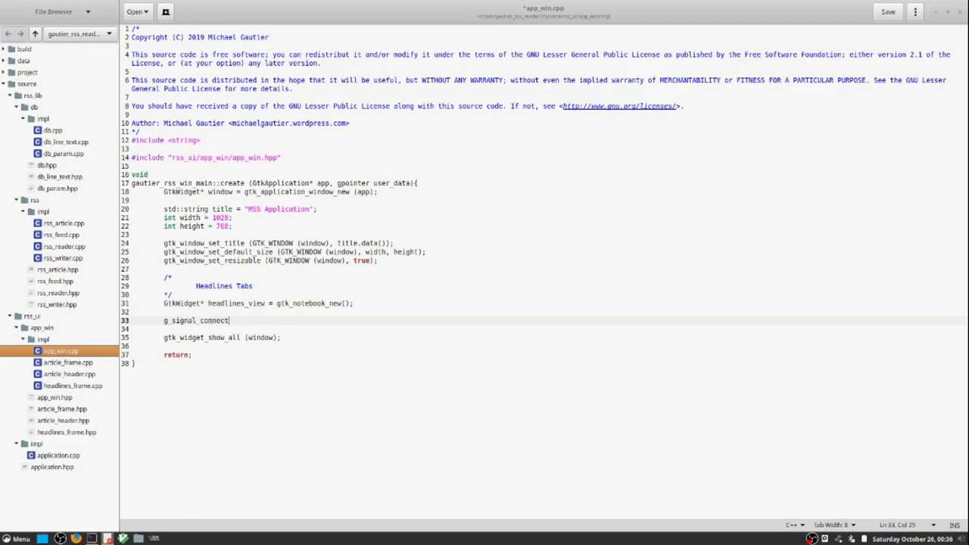
pyautogui.write('(headlines')
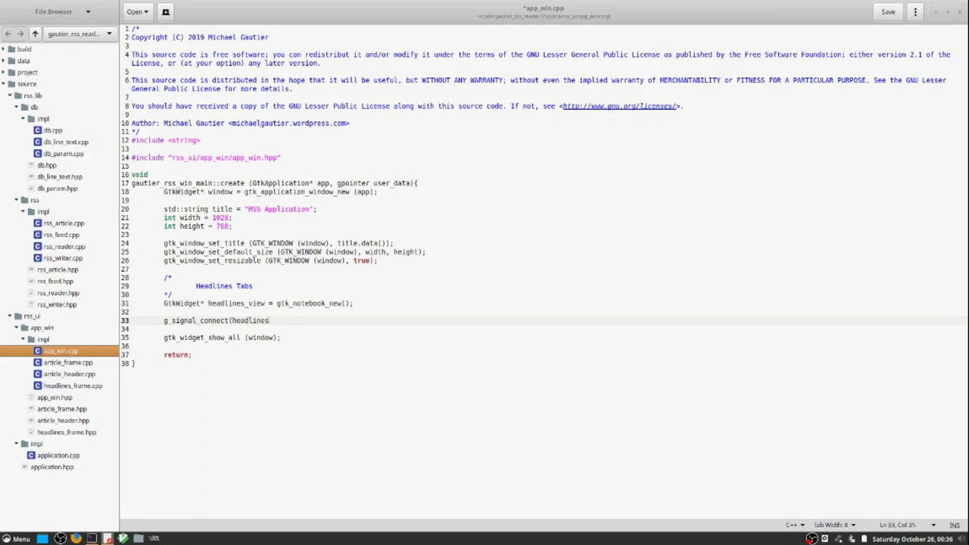
pyautogui.write('vi')
pyautogui.write('//When a tab is clicked, t')
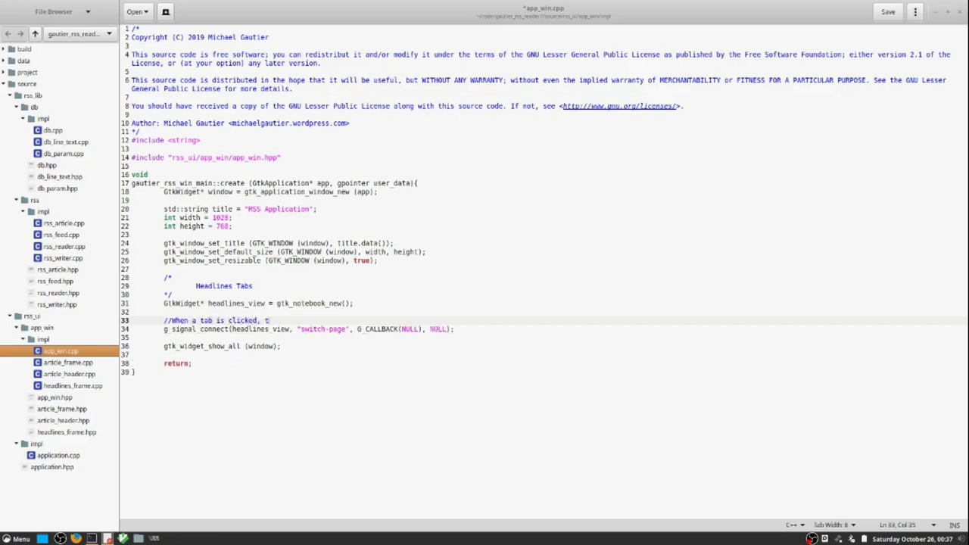
pyautogui.write('his')
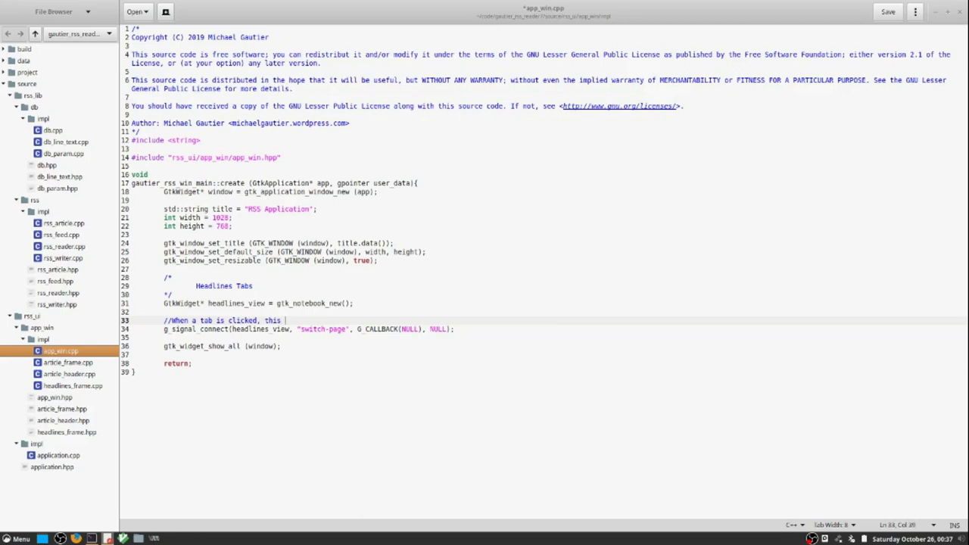
pyautogui.write('will')
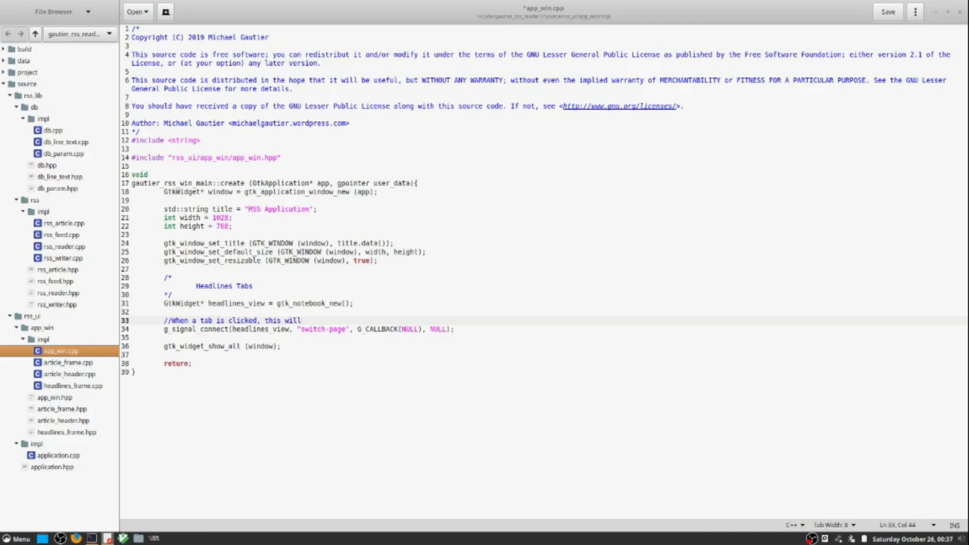
pyautogui.write('run')
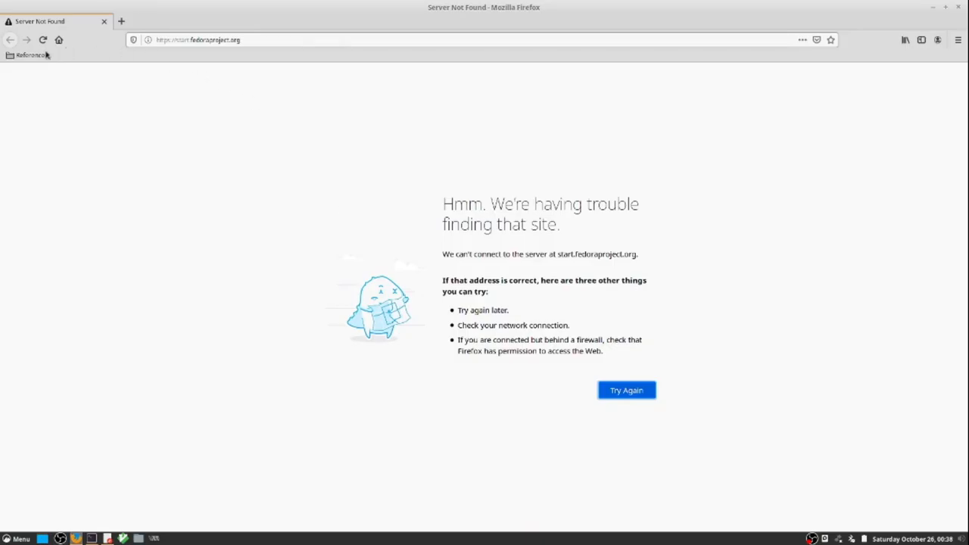
# - Bring up the bookmarked GTK+ 3 Reference Manual and scroll its index down to Layout Containers
pyautogui.click(24, 68)
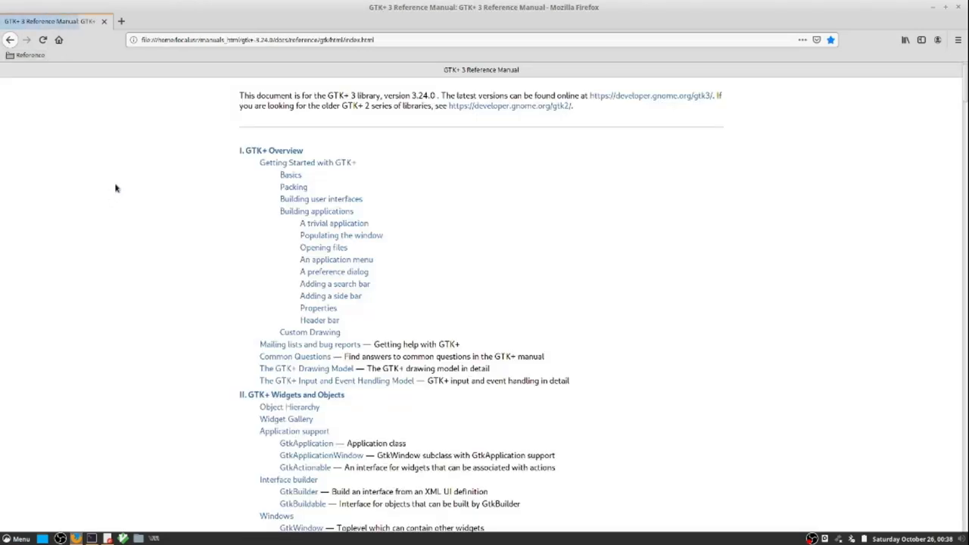
pyautogui.scroll(-3)
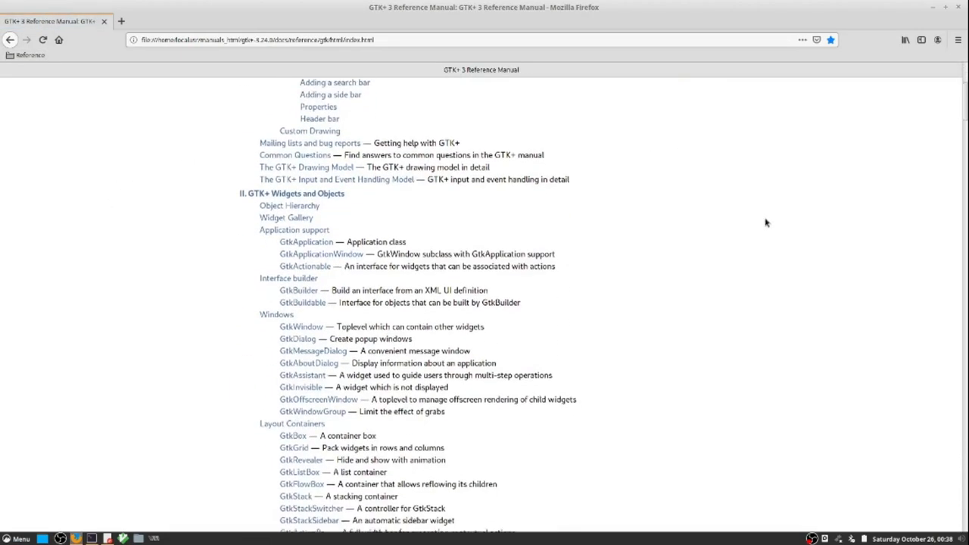
pyautogui.scroll(-3)
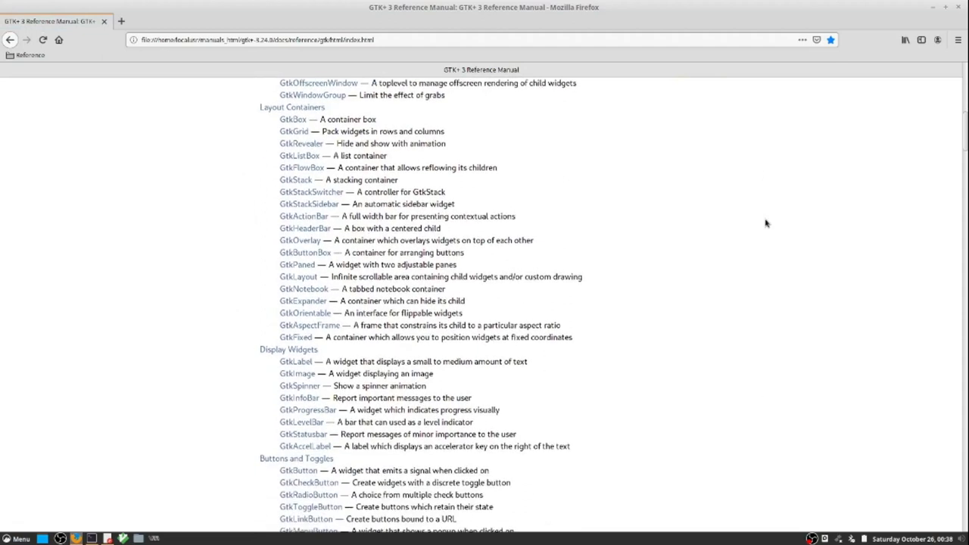
pyautogui.scroll(-3)
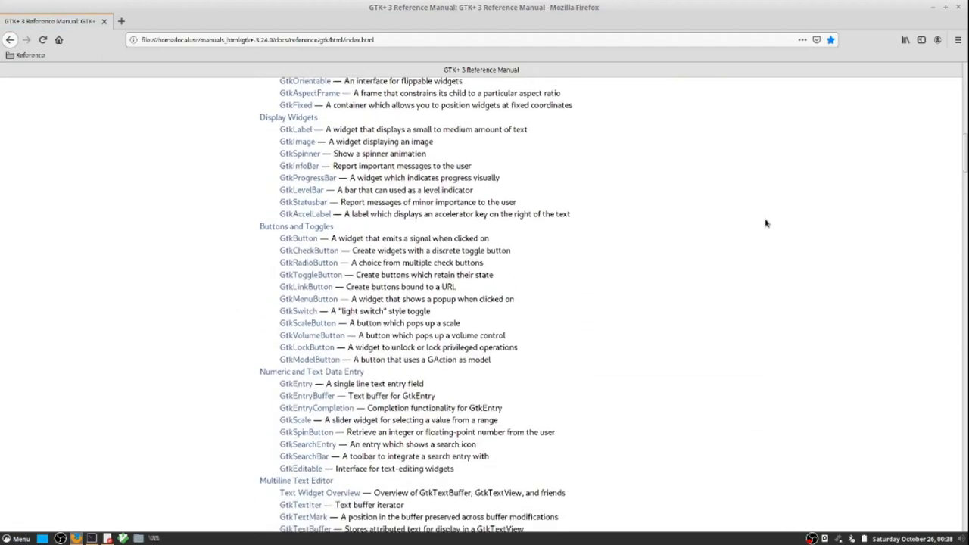
pyautogui.scroll(-3)
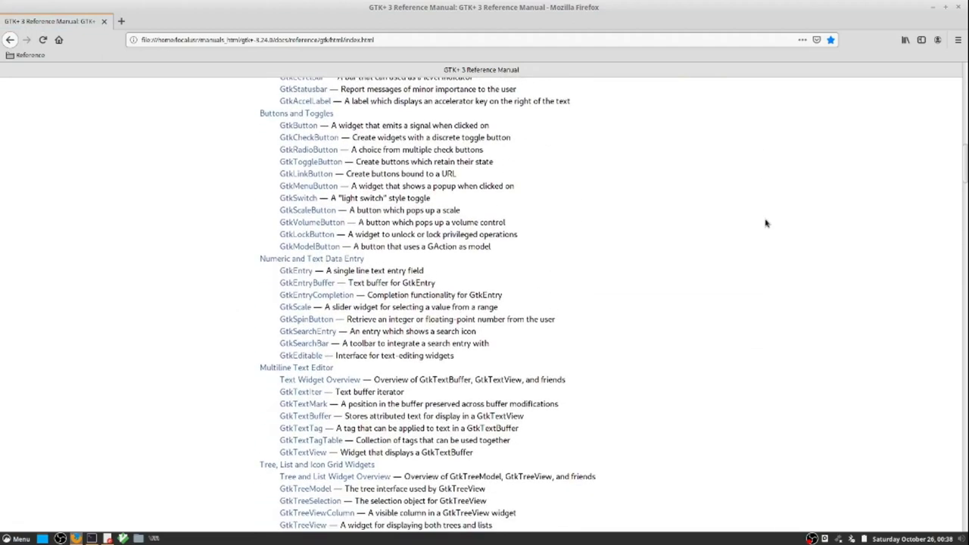
pyautogui.moveTo(718, 185)
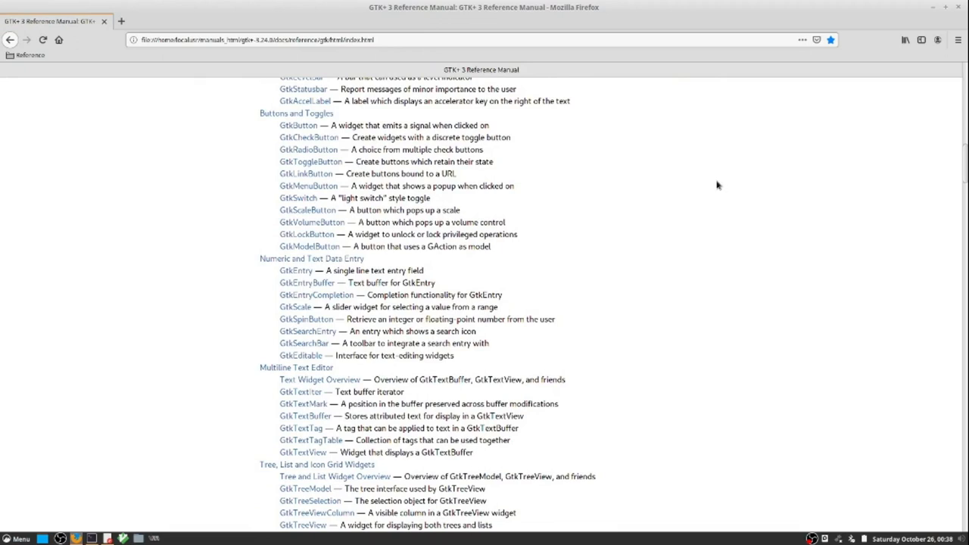
pyautogui.moveTo(696, 218)
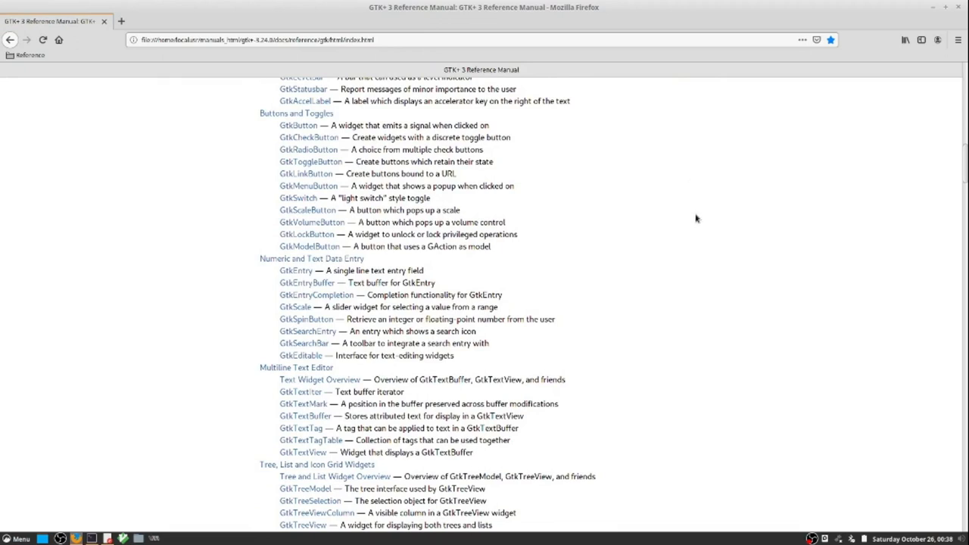
pyautogui.scroll(-3)
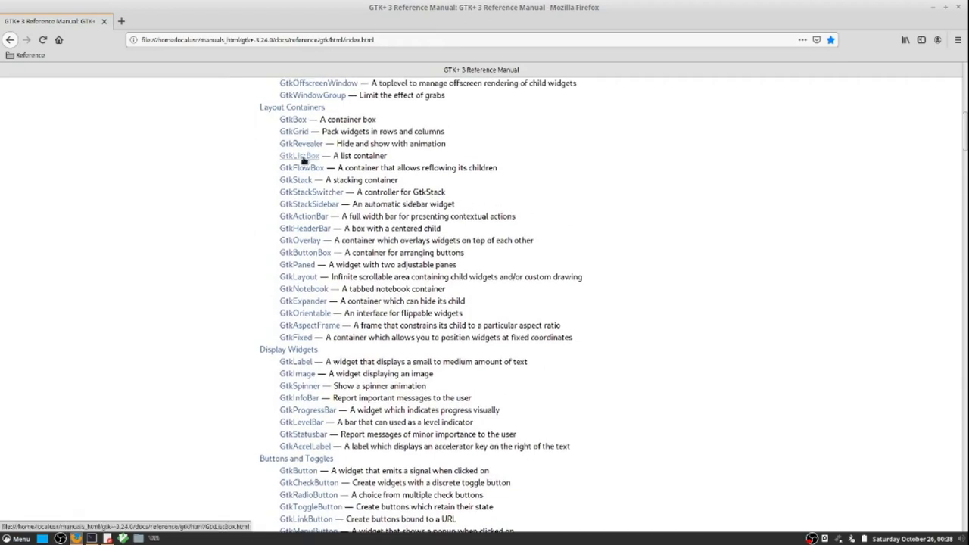
# - Go to the GtkListBox page and jump to the gtk_list_box_new function description
pyautogui.click(299, 155)
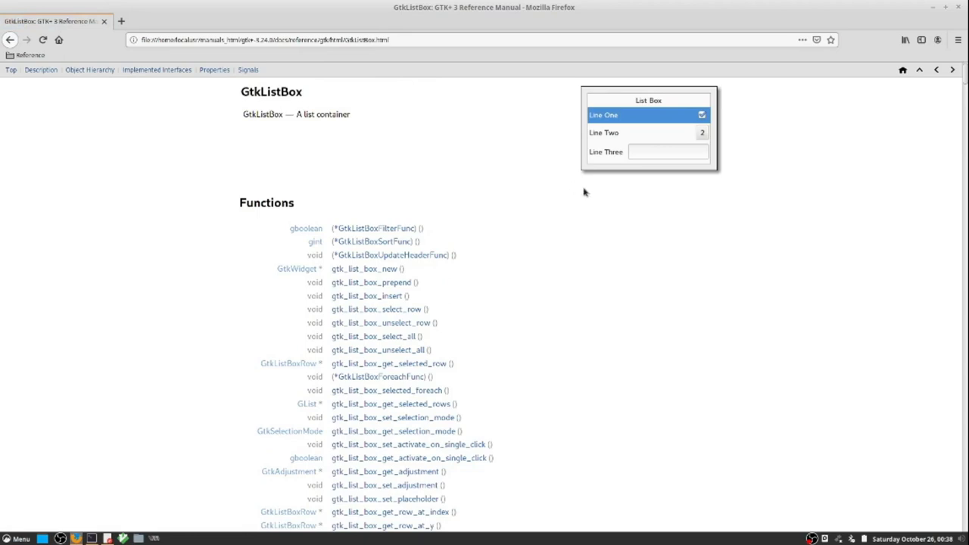
pyautogui.moveTo(606, 194)
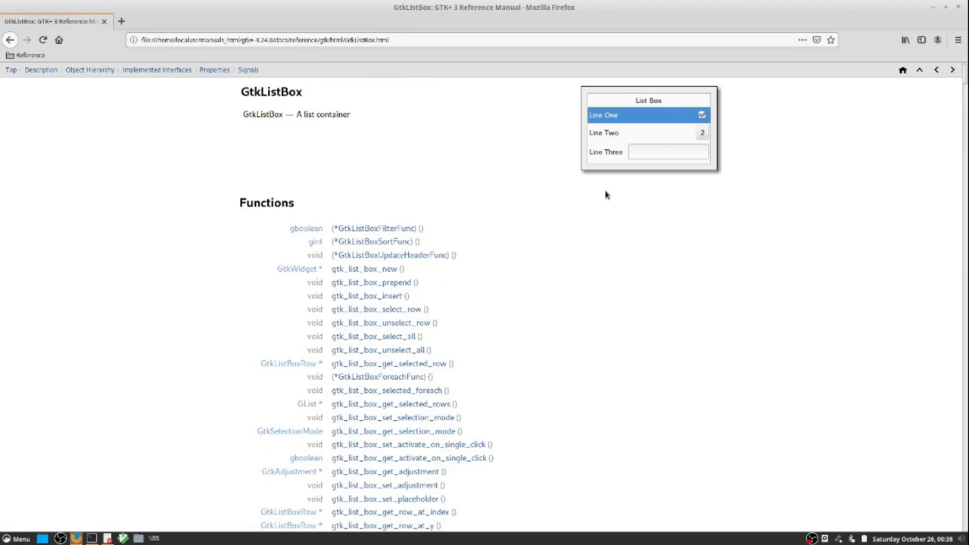
pyautogui.moveTo(457, 276)
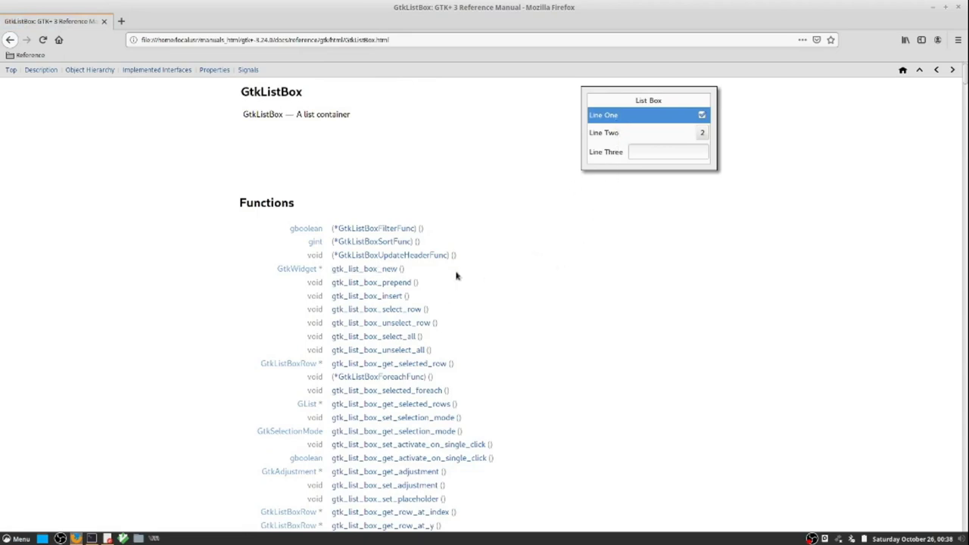
pyautogui.moveTo(403, 277)
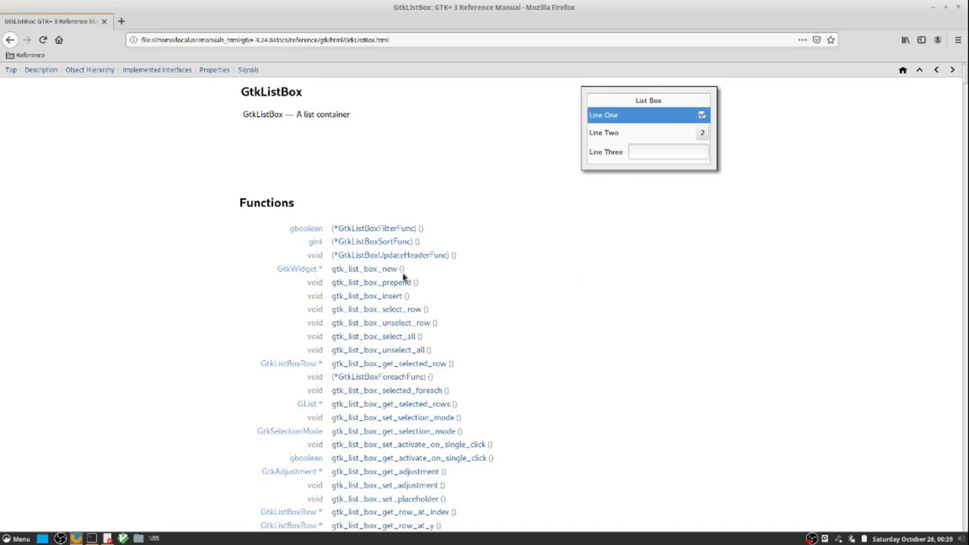
pyautogui.click(367, 268)
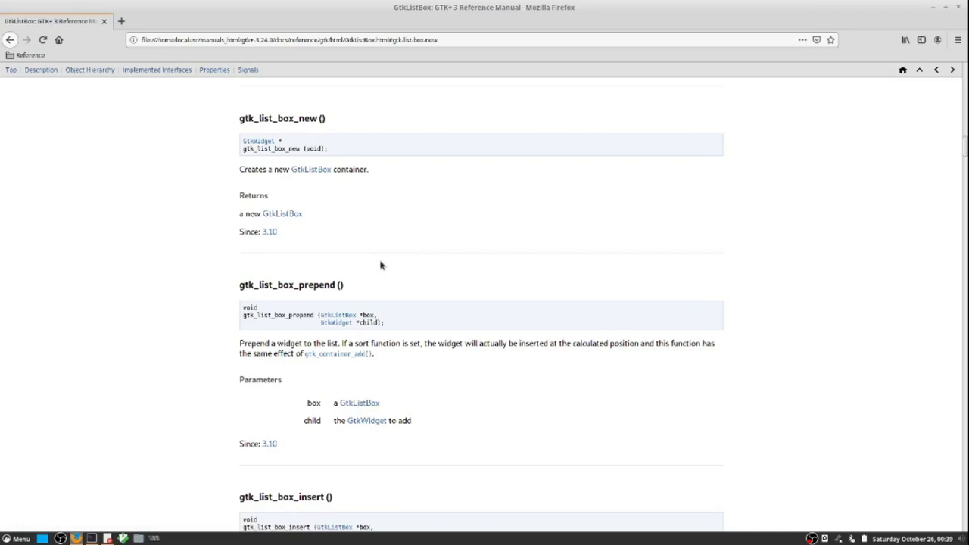
pyautogui.moveTo(933, 8)
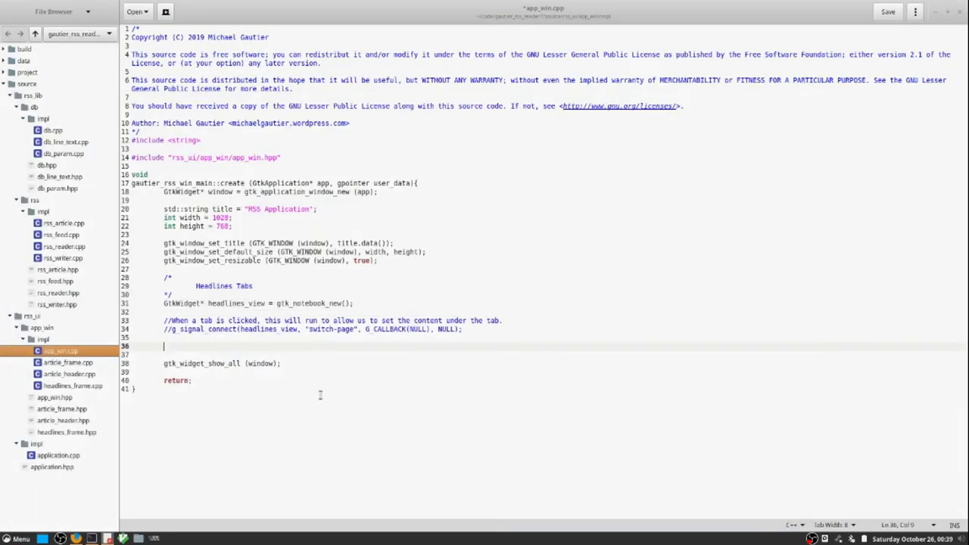
# - Declare GtkWidget* contents = gtk_list_box_new();
pyautogui.write('G')
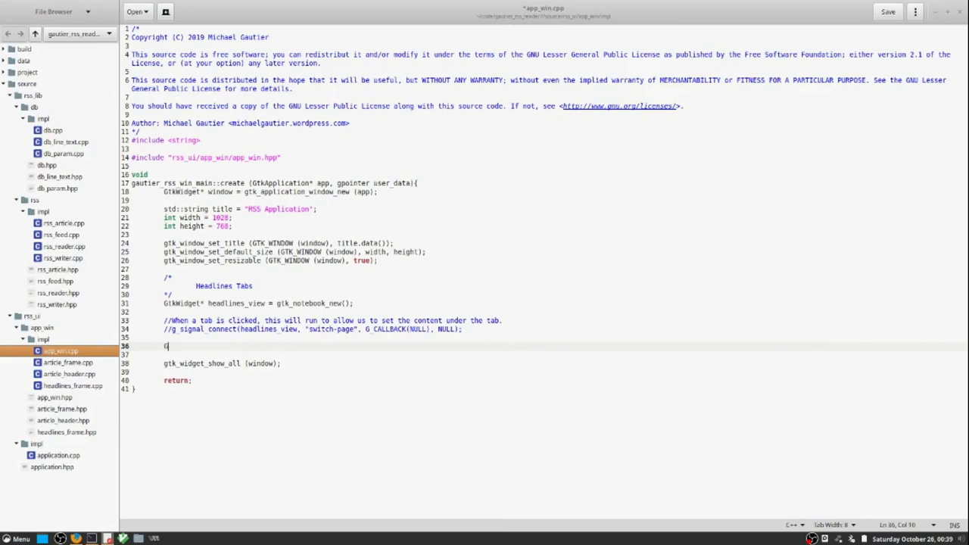
pyautogui.write('GtkWidget')
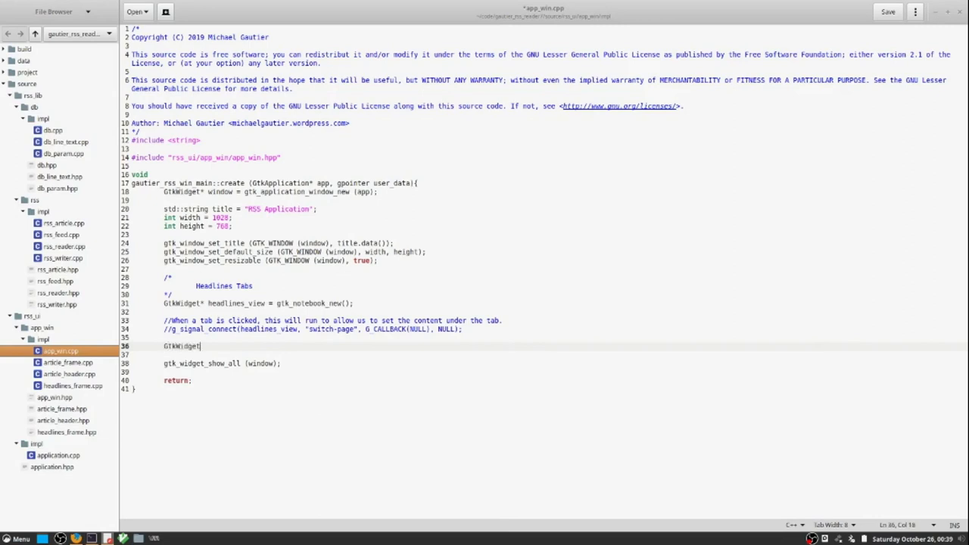
pyautogui.write('* contents')
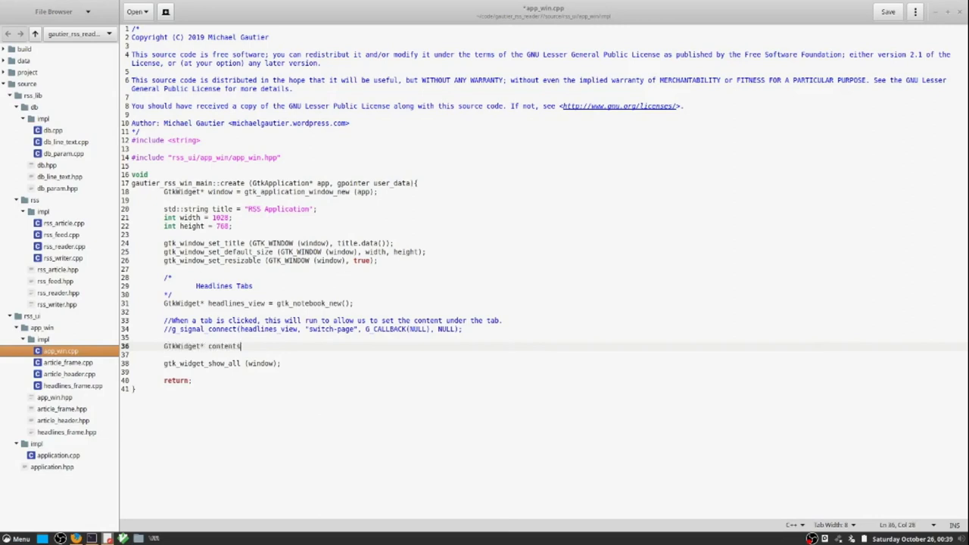
pyautogui.write('= gtk_list')
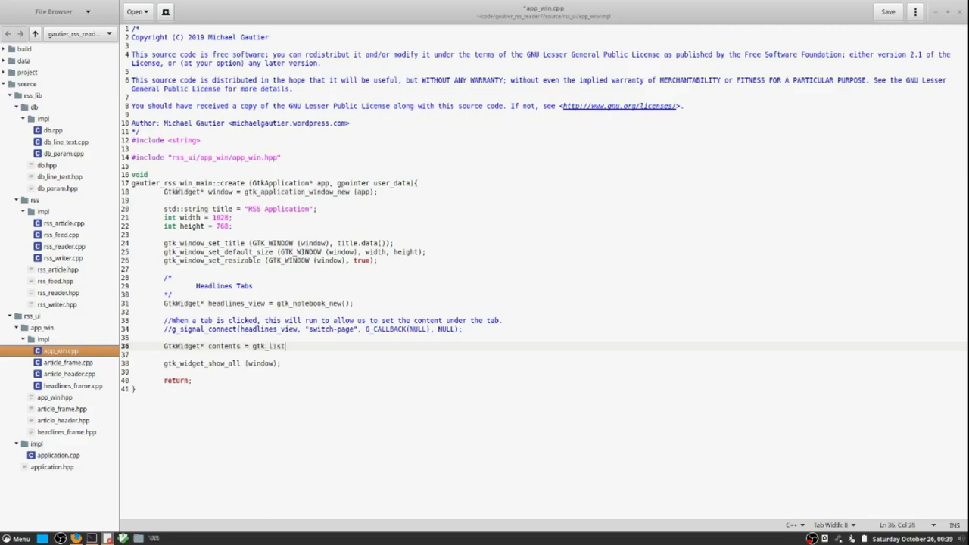
pyautogui.write('_box_new();')
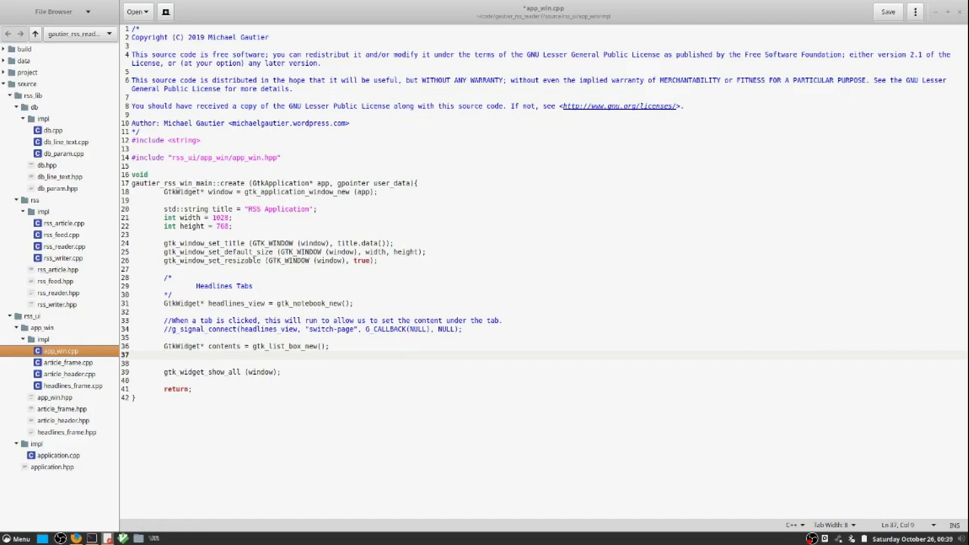
# - Declare GtkWidget* scroll_win = gtk_scrolled_window_new(NULL, NULL);
pyautogui.write('GtkWidget')
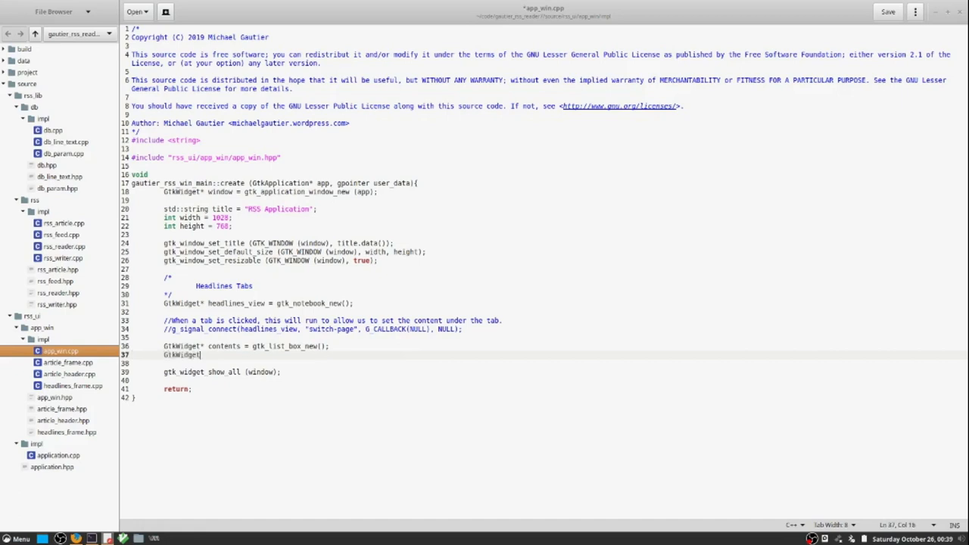
pyautogui.write('scroll_win = gtk_scroll')
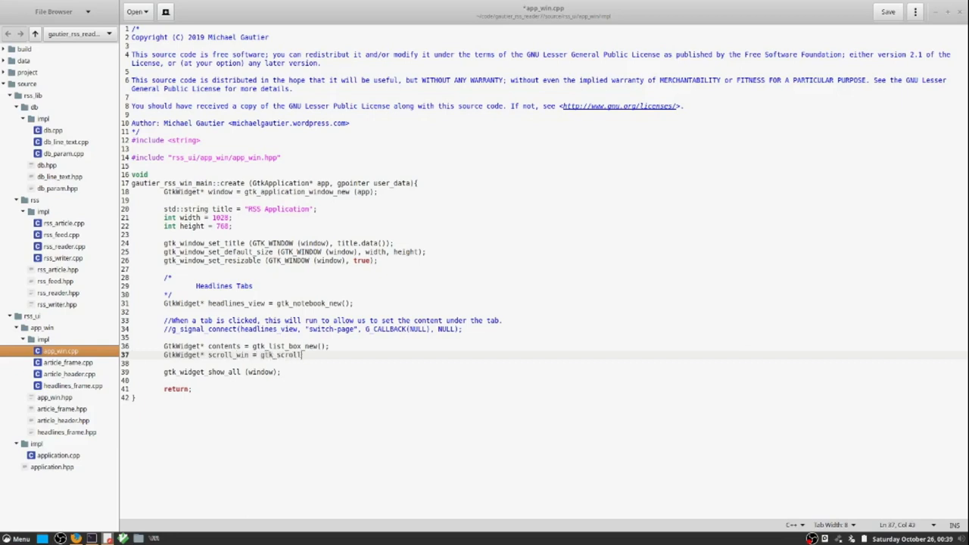
pyautogui.write('ed_window_new(NULL,')
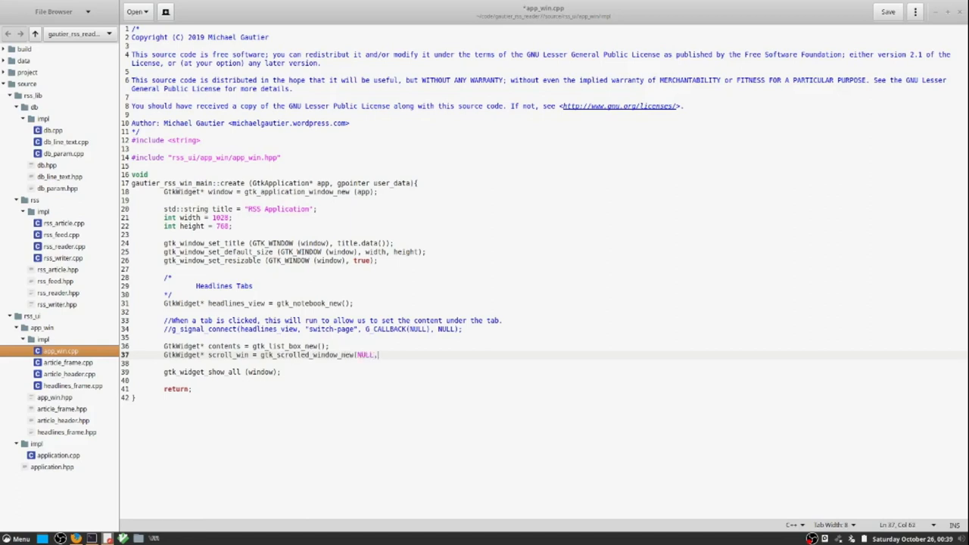
pyautogui.write('NULL);')
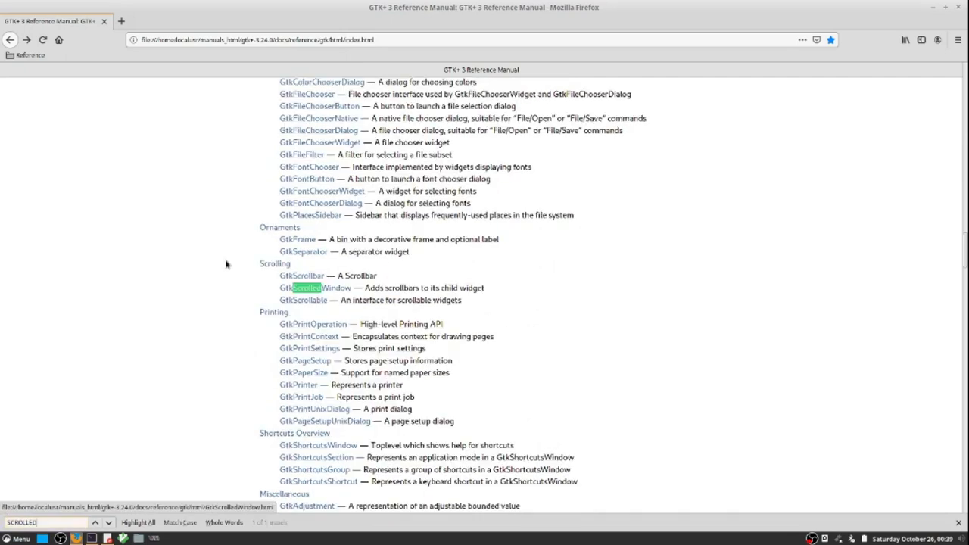
pyautogui.moveTo(339, 294)
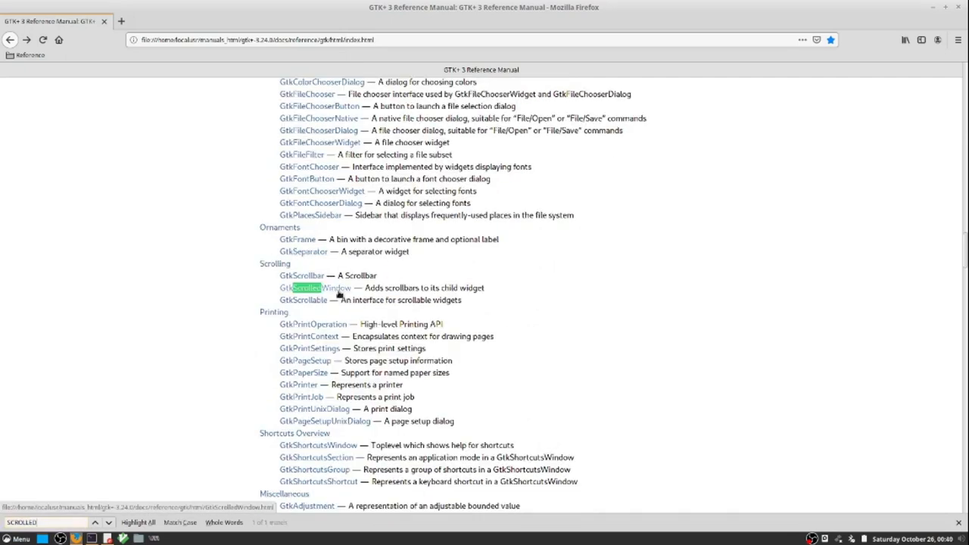
# - Read through the GtkScrolledWindow reference page's Description section
pyautogui.click(326, 287)
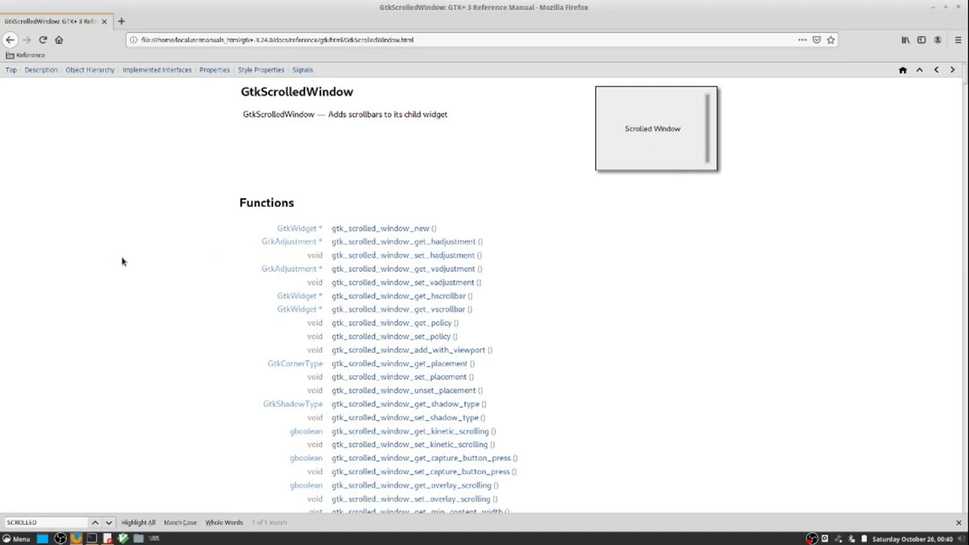
pyautogui.scroll(-3)
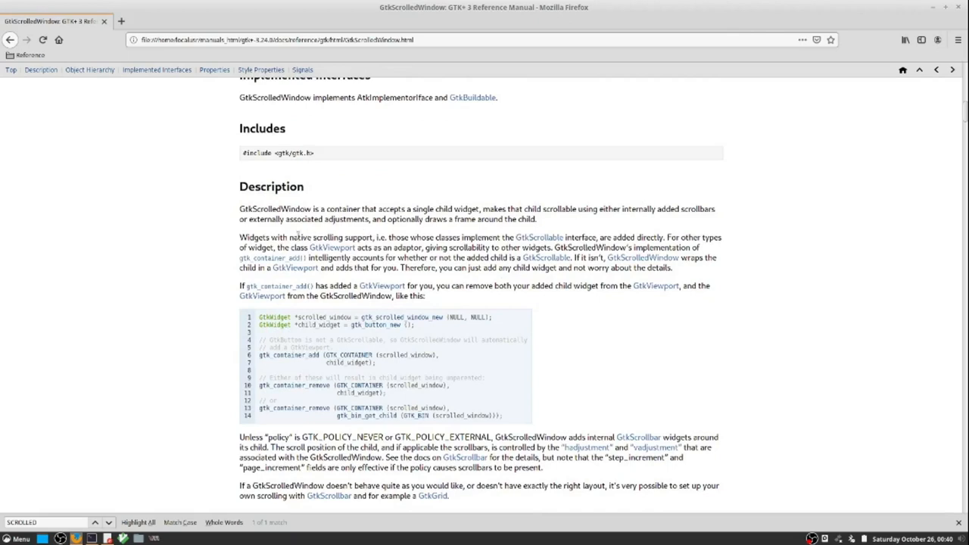
pyautogui.moveTo(216, 259)
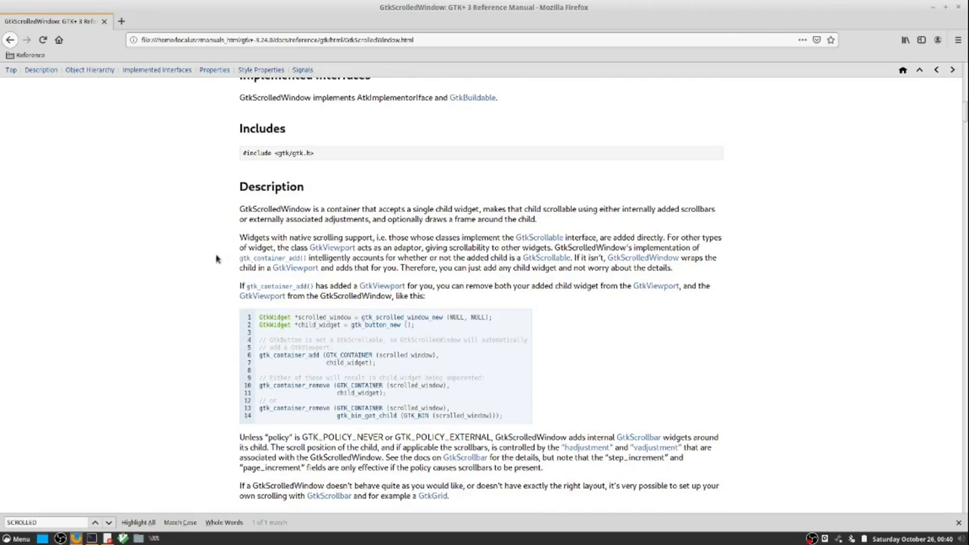
pyautogui.scroll(-3)
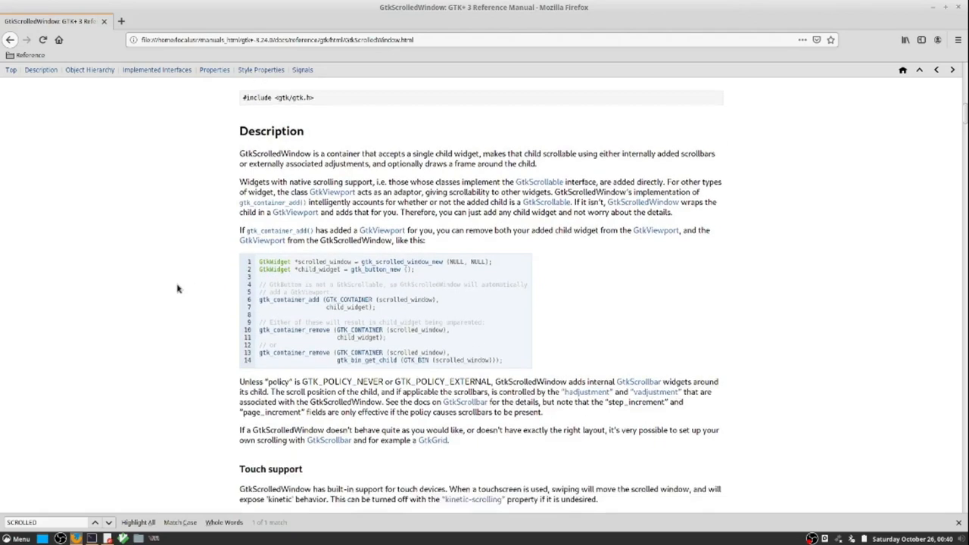
pyautogui.scroll(-3)
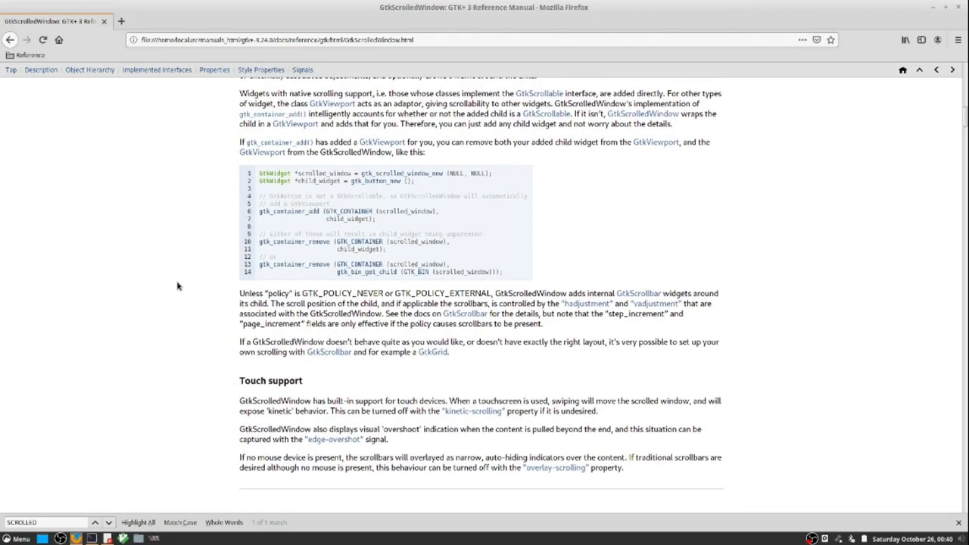
pyautogui.moveTo(182, 305)
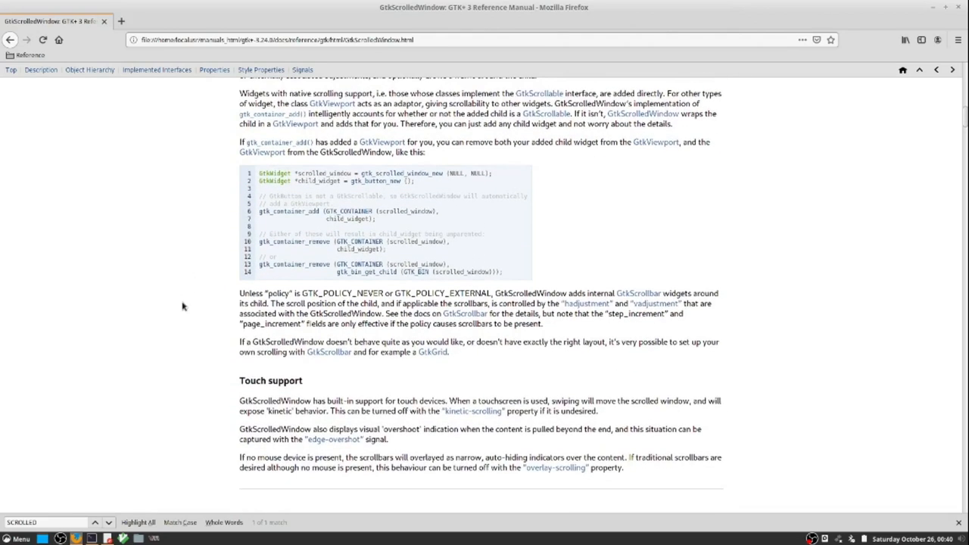
pyautogui.moveTo(182, 339)
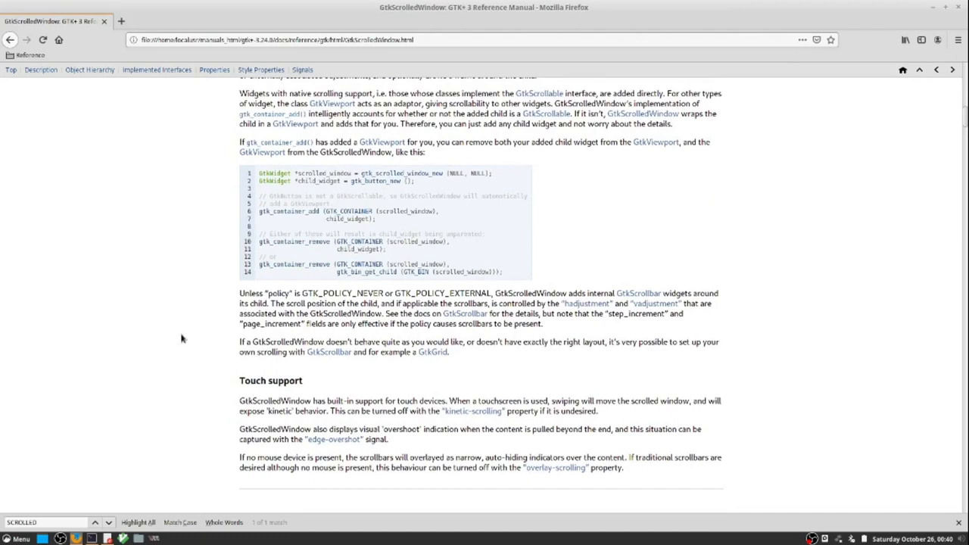
pyautogui.moveTo(194, 354)
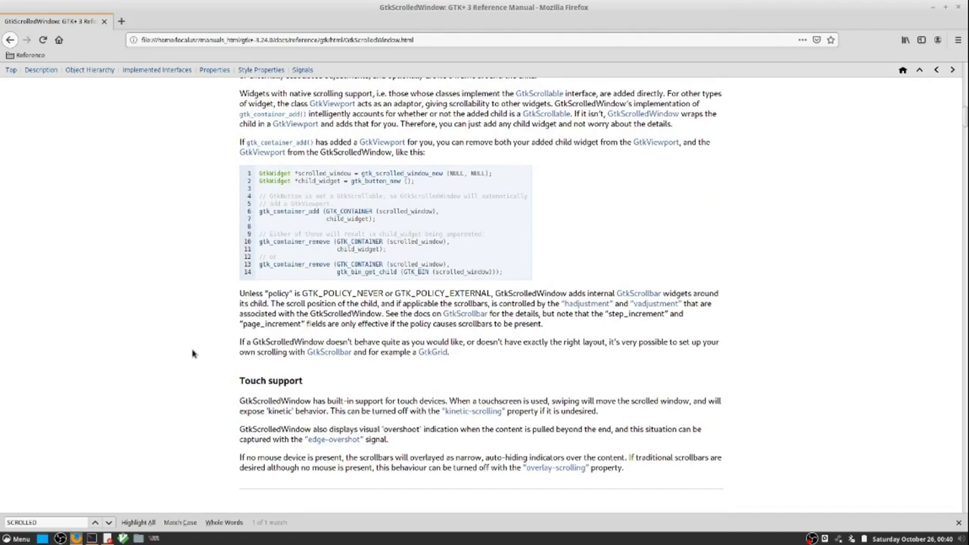
pyautogui.moveTo(205, 361)
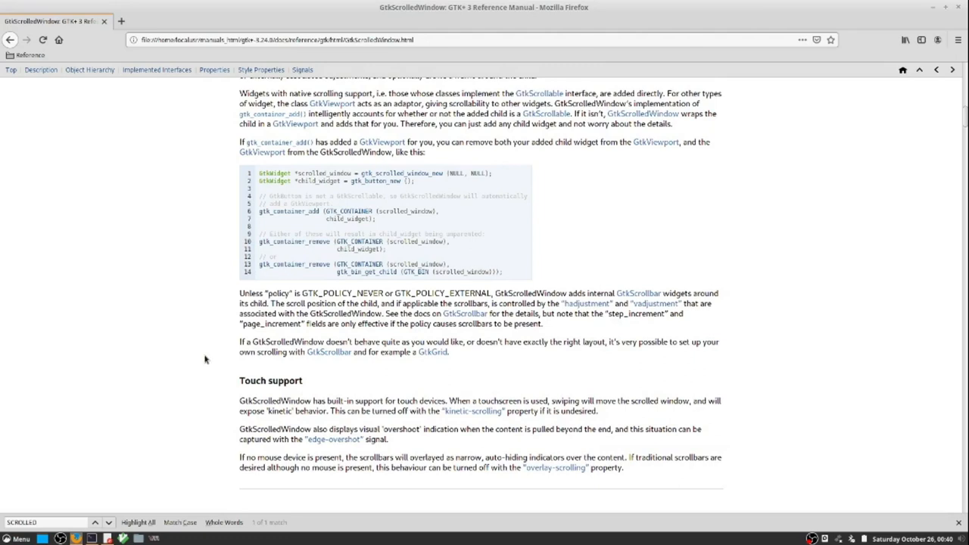
pyautogui.scroll(-3)
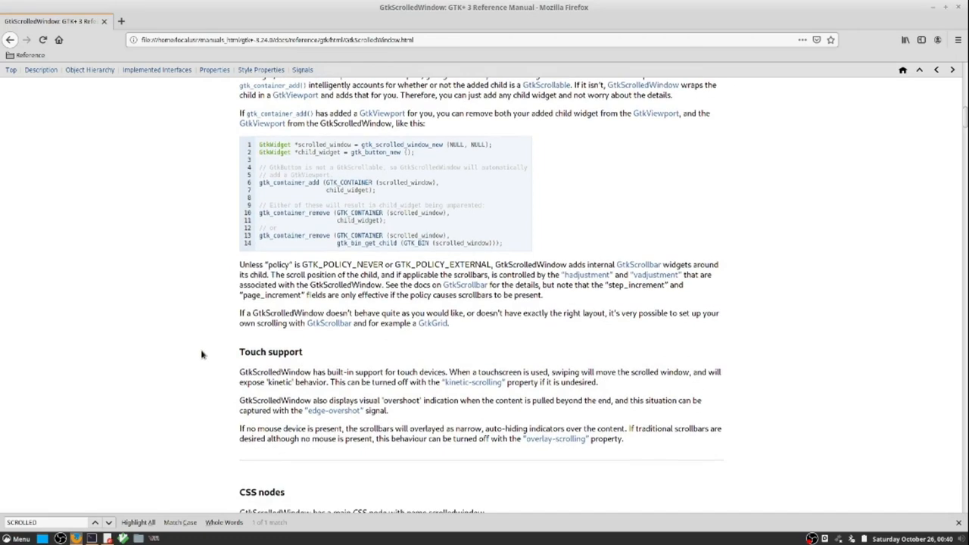
pyautogui.scroll(-3)
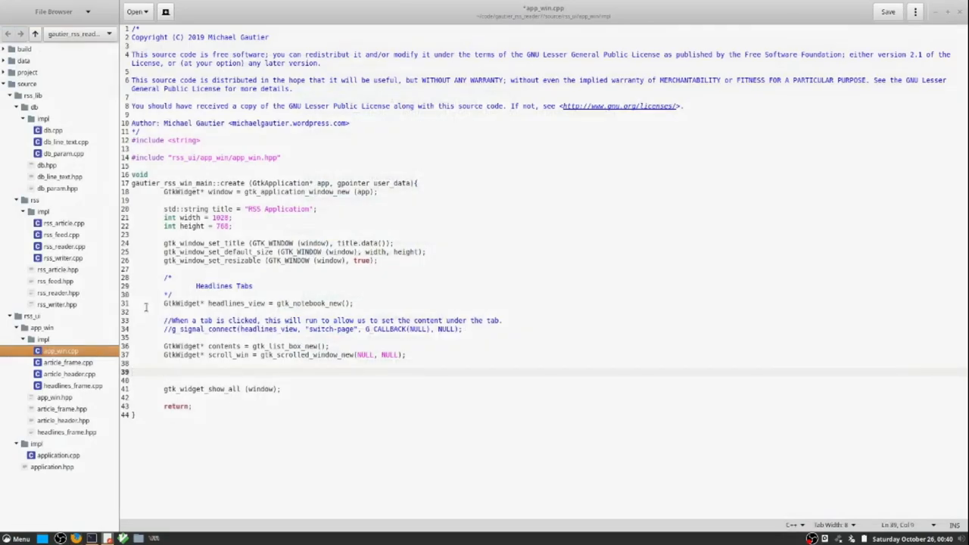
# - Call gtk_scrolled_window_set_policy on scroll_win with GTK_POLICY_ALWAYS for both scrollbars
pyautogui.write('gtk')
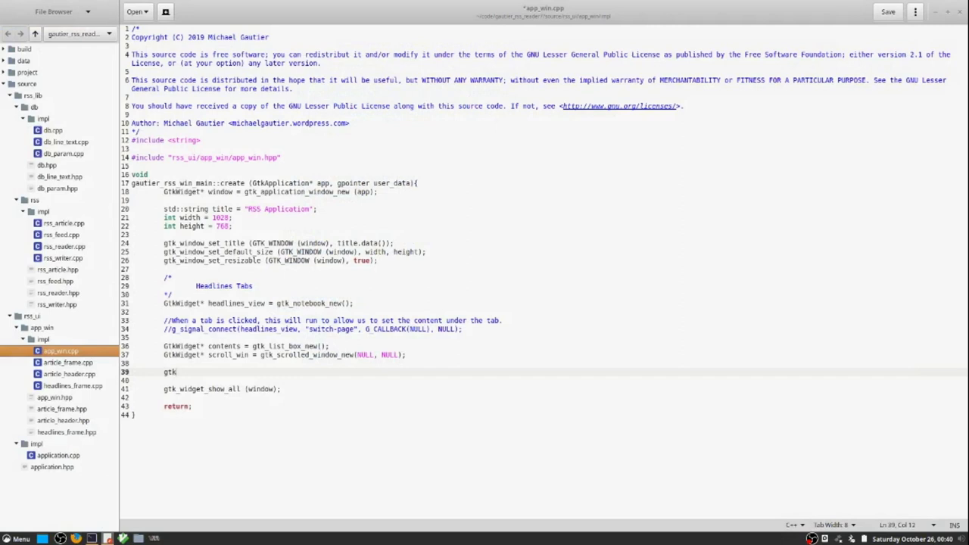
pyautogui.write('_scrolled')
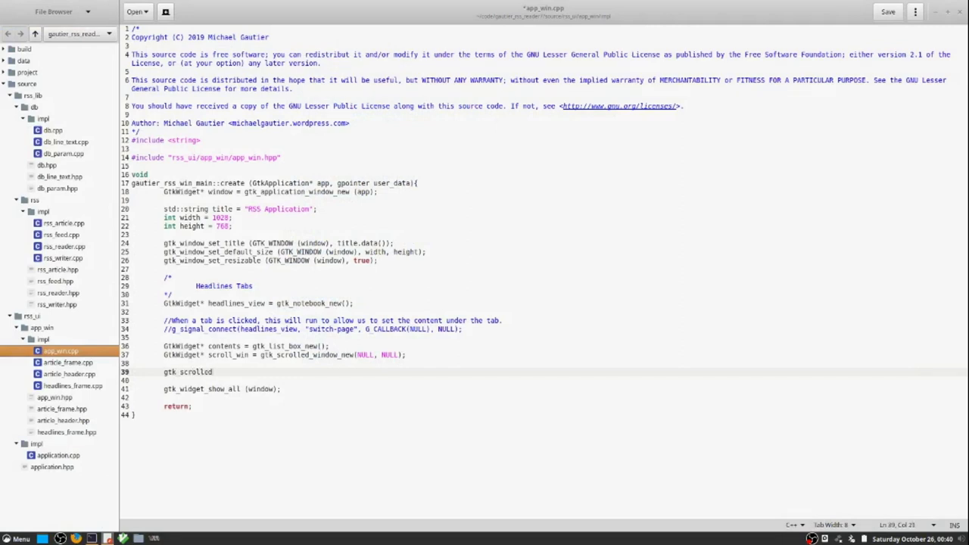
pyautogui.write('_window_set')
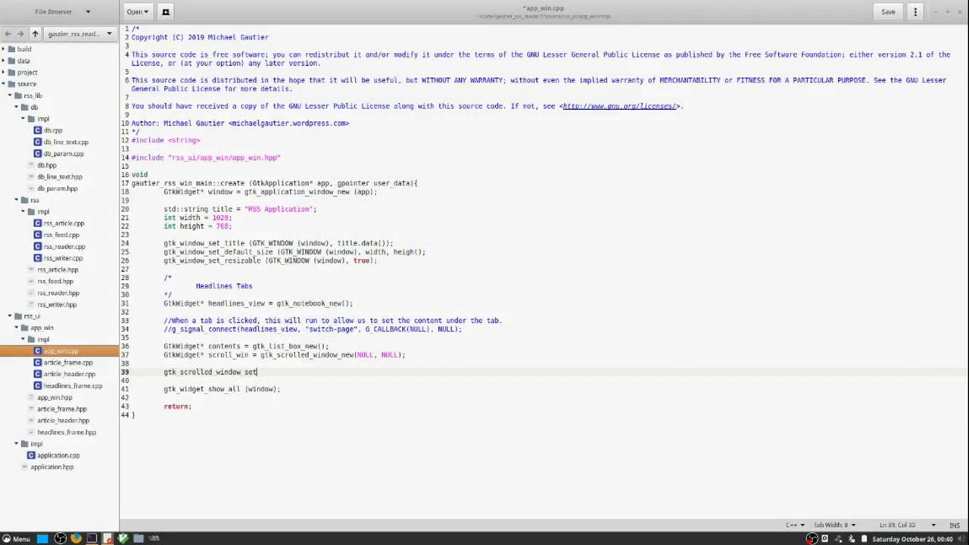
pyautogui.write('_policy')
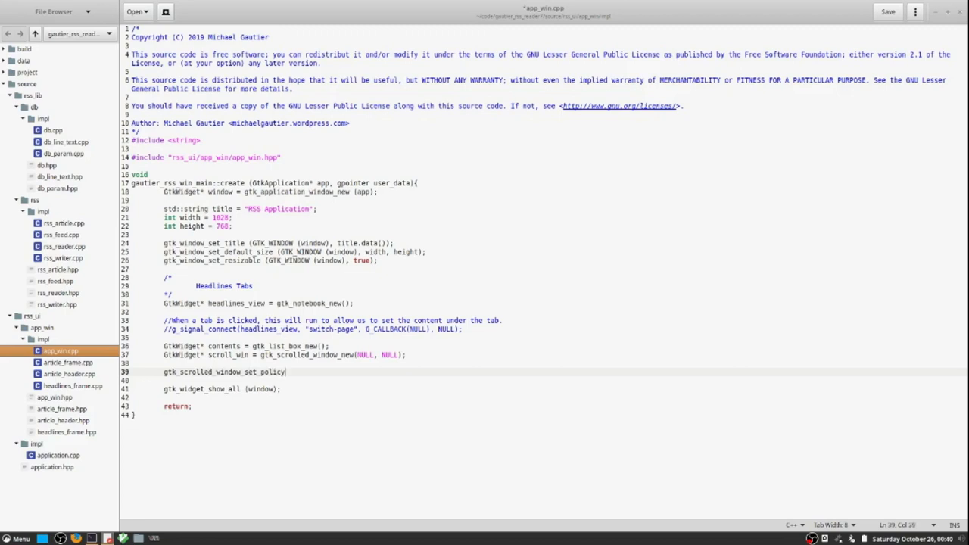
pyautogui.write('(GTK_SCROLLED_WIND')
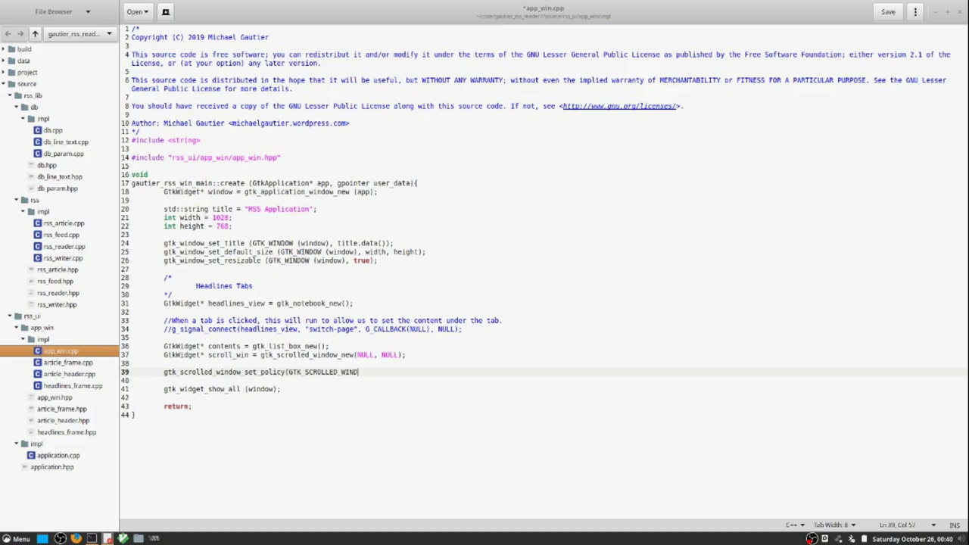
pyautogui.write('(scroll_win),')
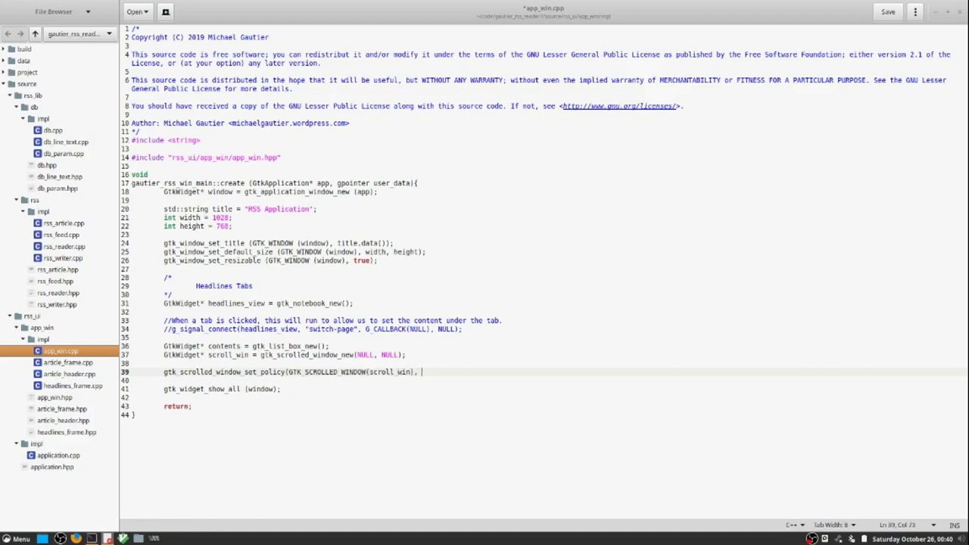
pyautogui.write('GTK_POLICY_ALW')
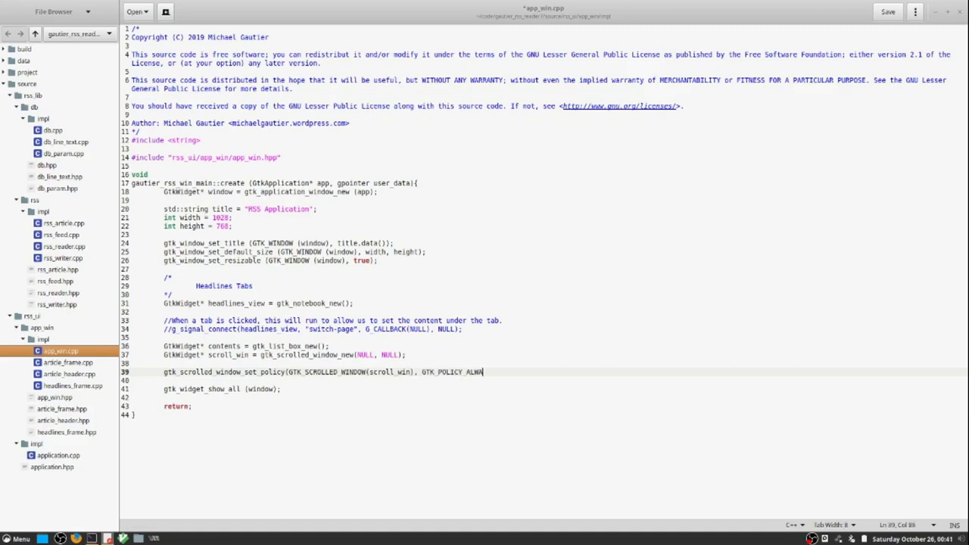
pyautogui.write('AYS, GTK_POLICY_ALWAYS')
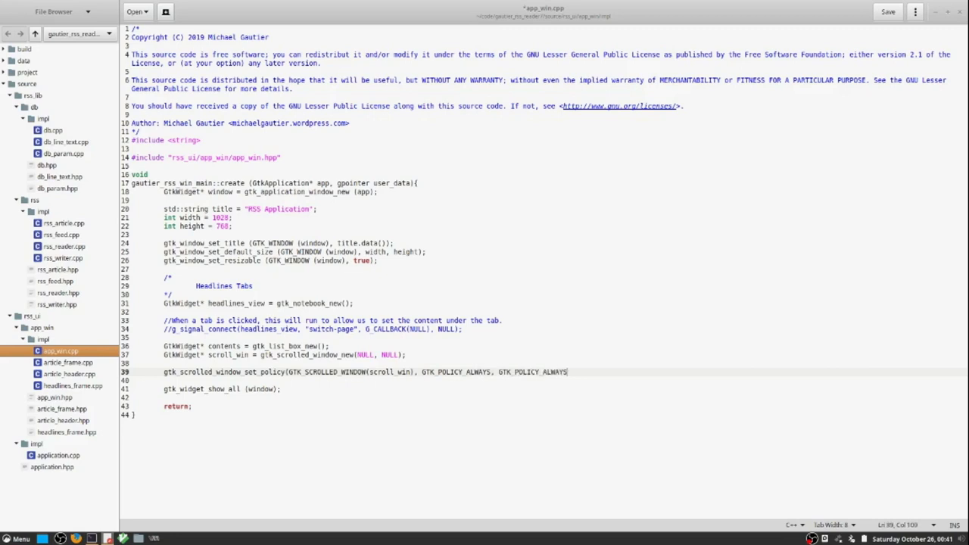
pyautogui.write(');')
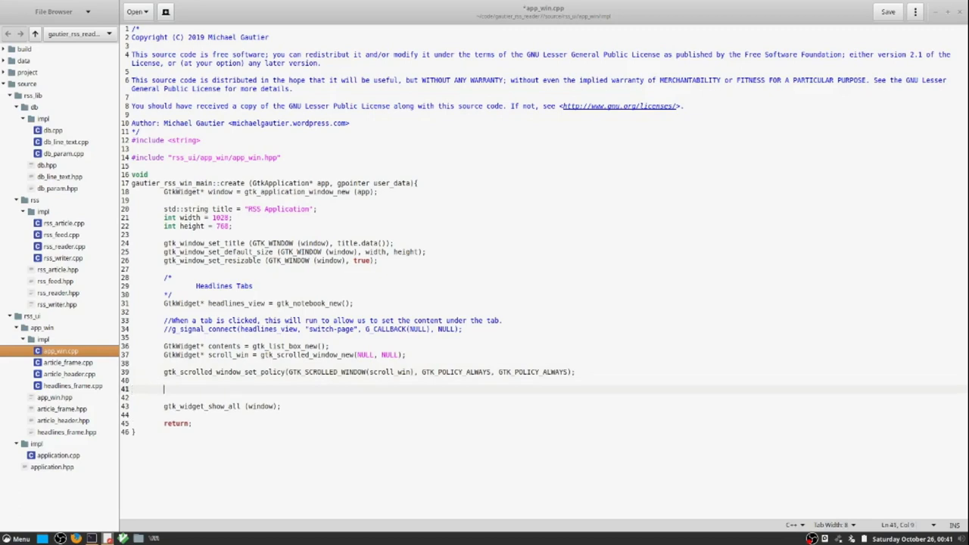
# - Write gtk_notebook_append_page(GTK_NOTEBOOK(headlines_view), scroll_win, ... as the page-adding call
pyautogui.write('GTK')
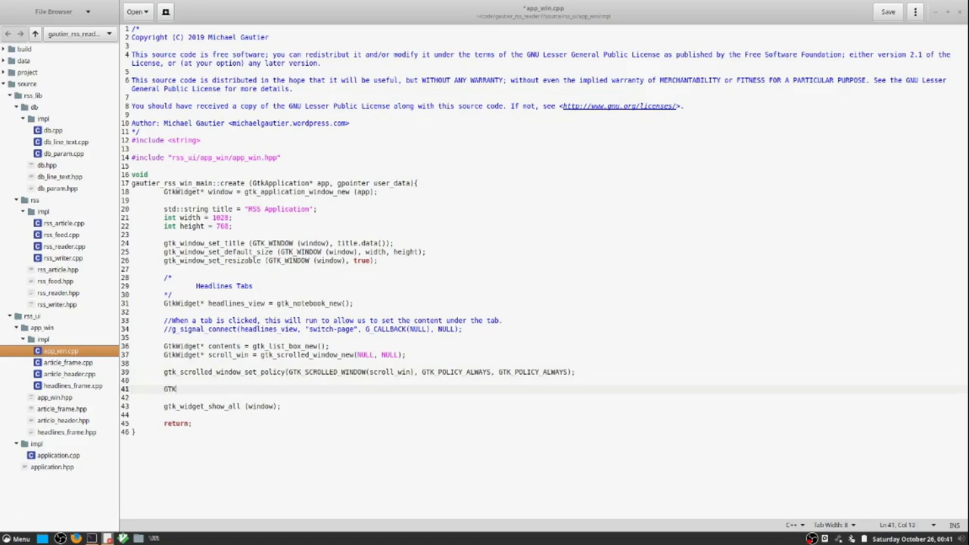
pyautogui.write('gtk_')
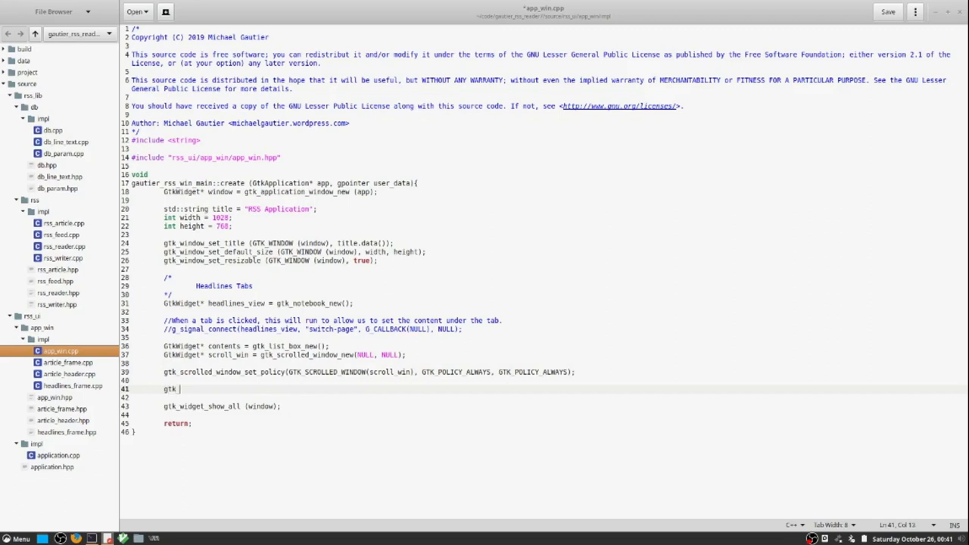
pyautogui.write('note')
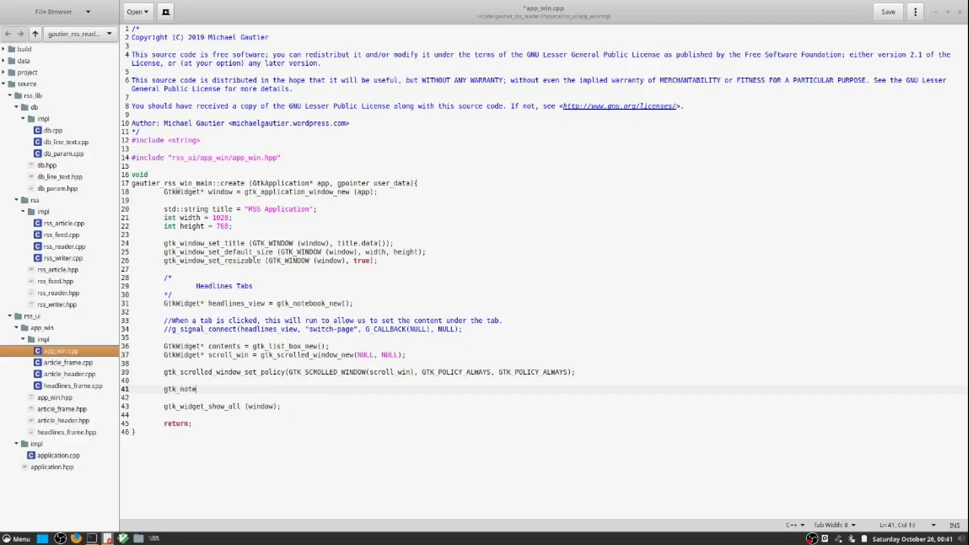
pyautogui.write('book_')
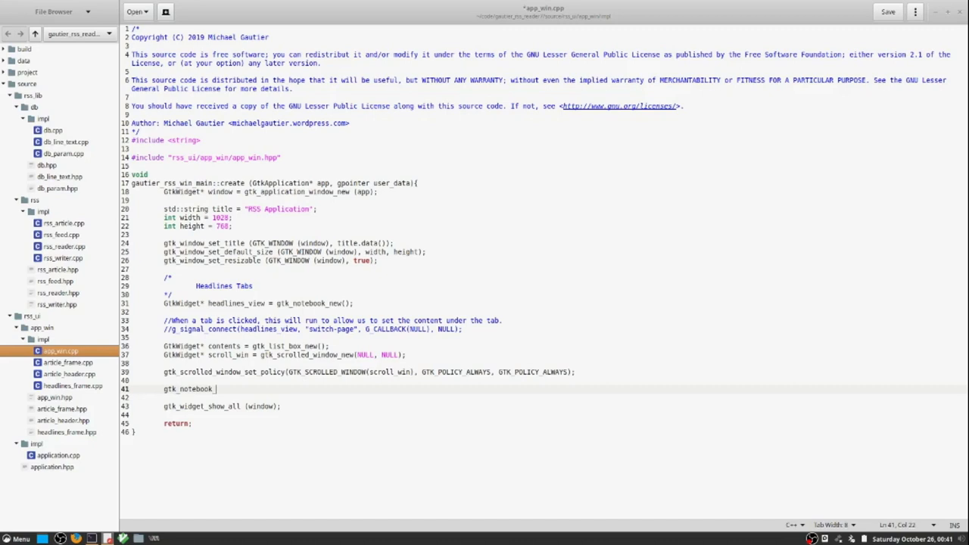
pyautogui.write('append_pa')
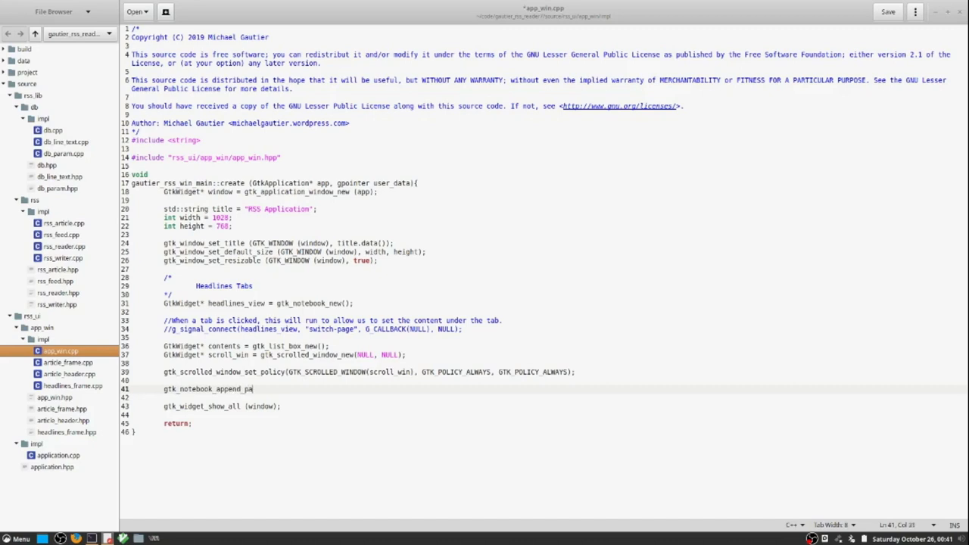
pyautogui.write('ge')
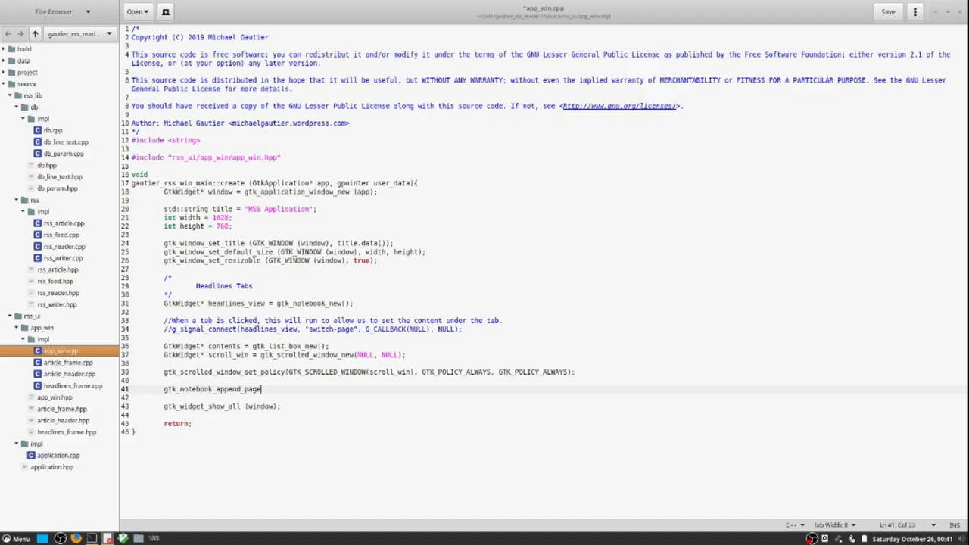
pyautogui.write(',')
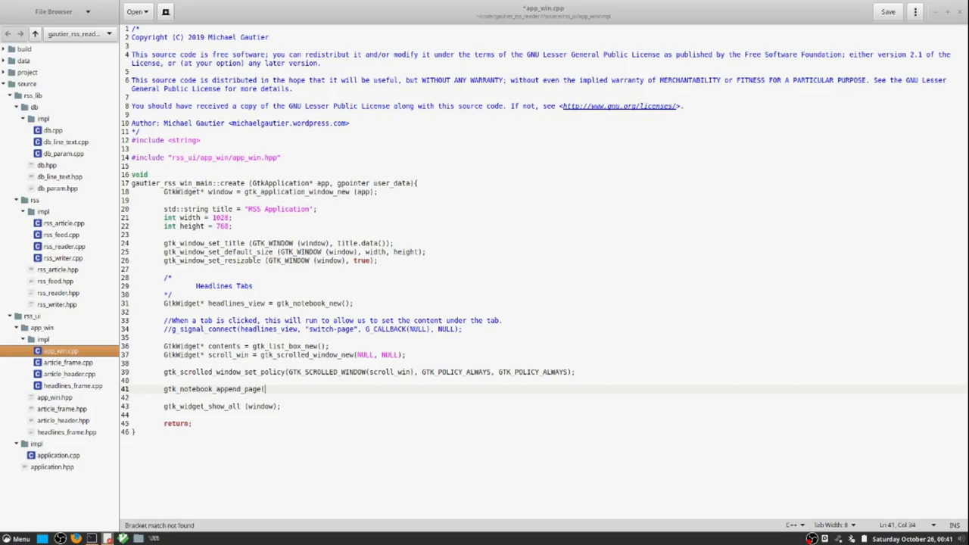
pyautogui.write('GTK_NOTE')
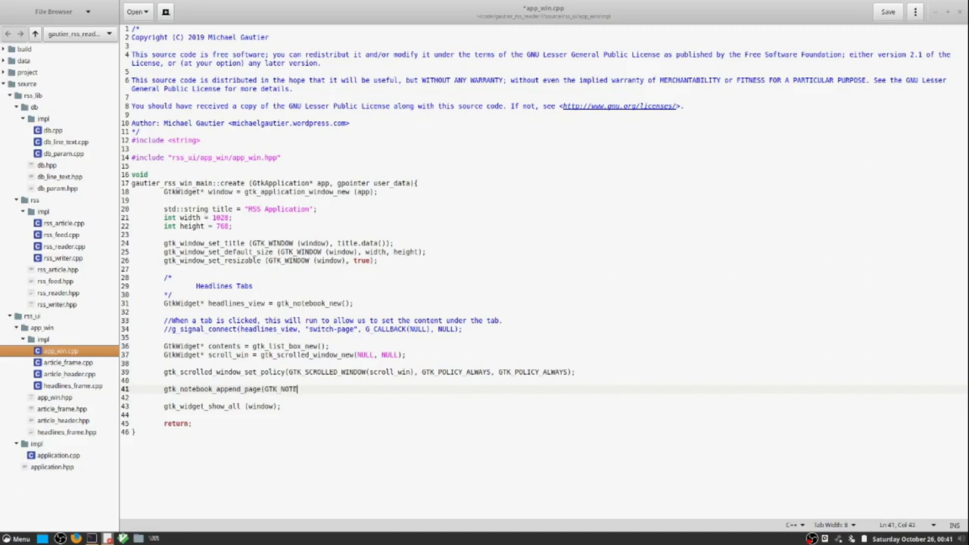
pyautogui.write('BOOK')
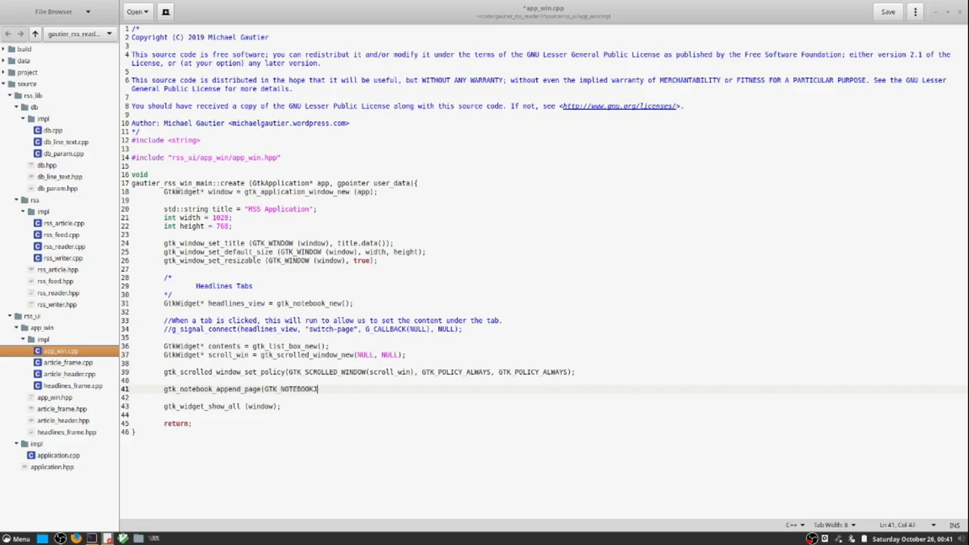
pyautogui.write('(')
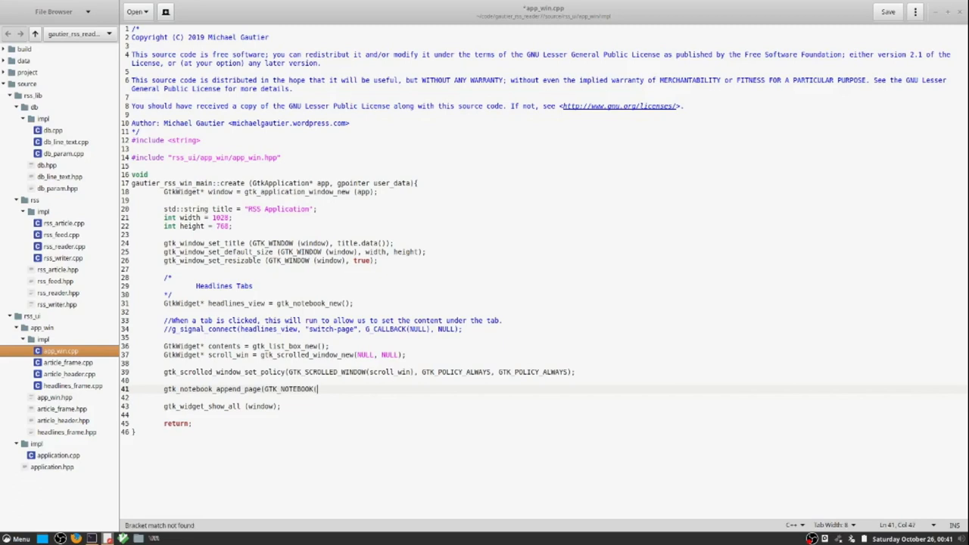
pyautogui.write('headlines_')
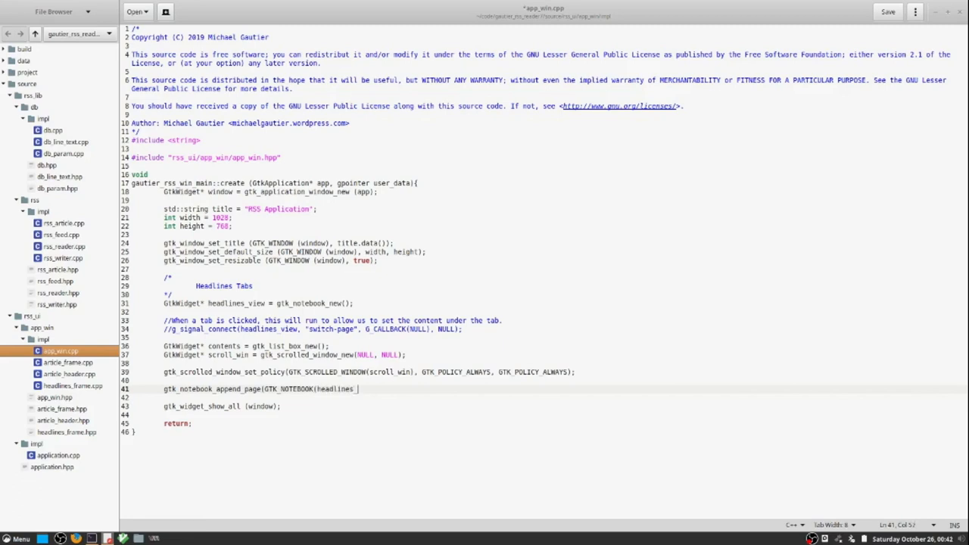
pyautogui.write('view), sc')
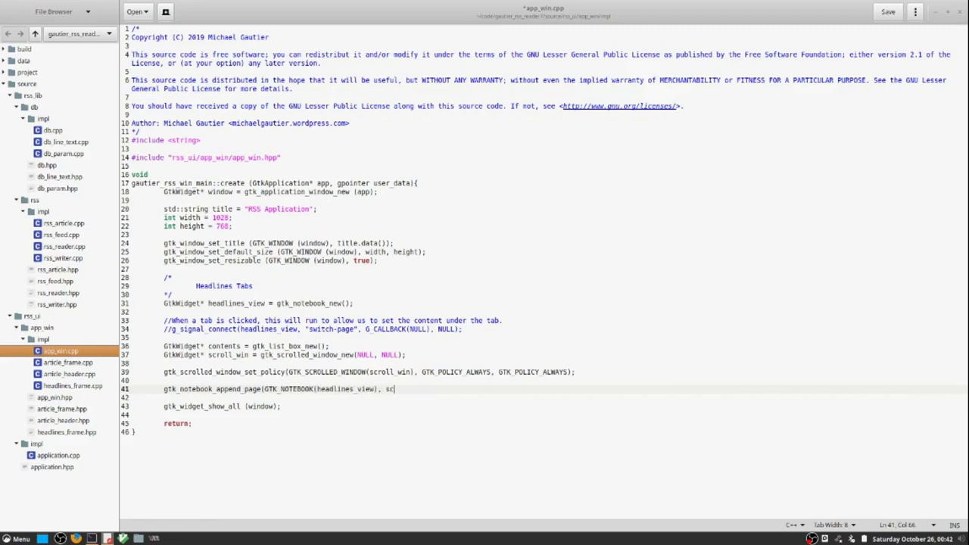
pyautogui.write('roll_win,')
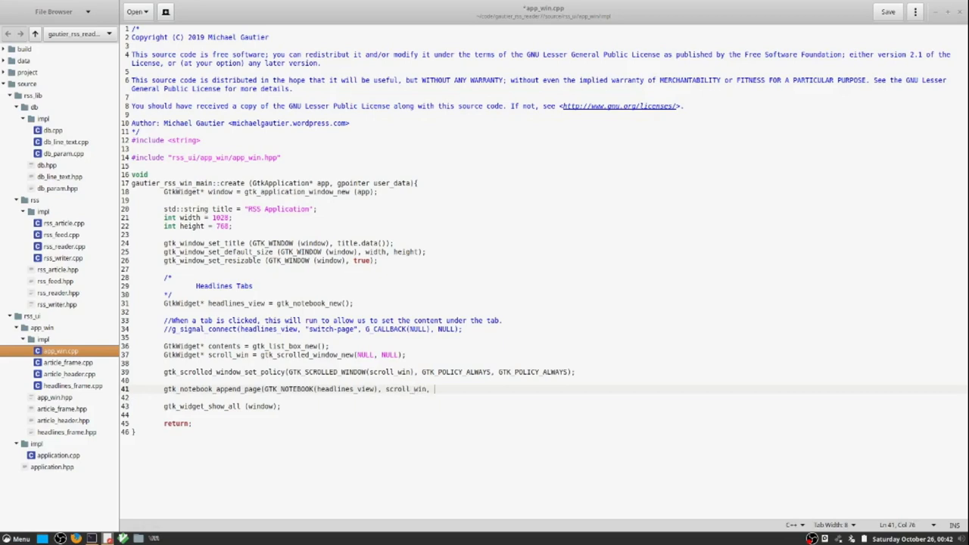
# - Give the new page a gtk_label_new("TEST TAB 1") tab label
pyautogui.write('gtk_label_new')
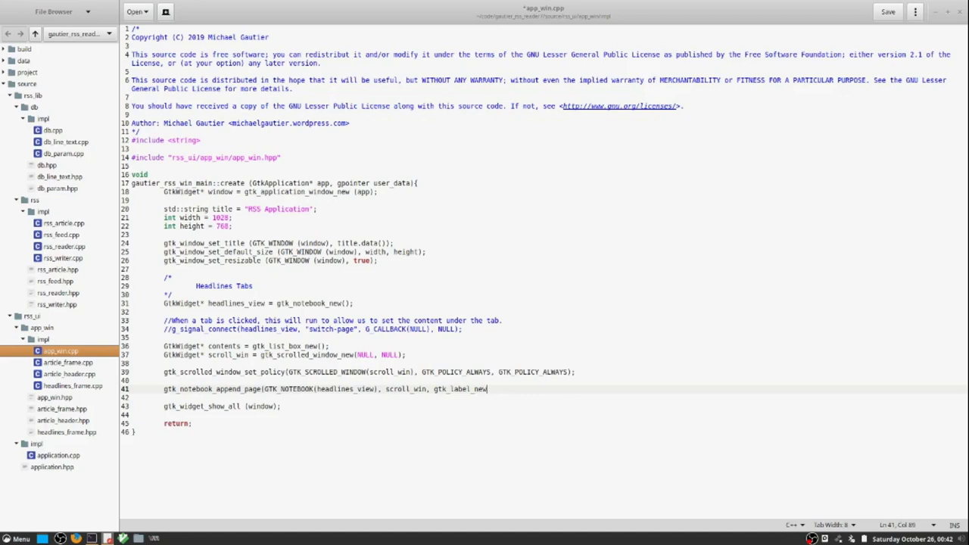
pyautogui.write('("')
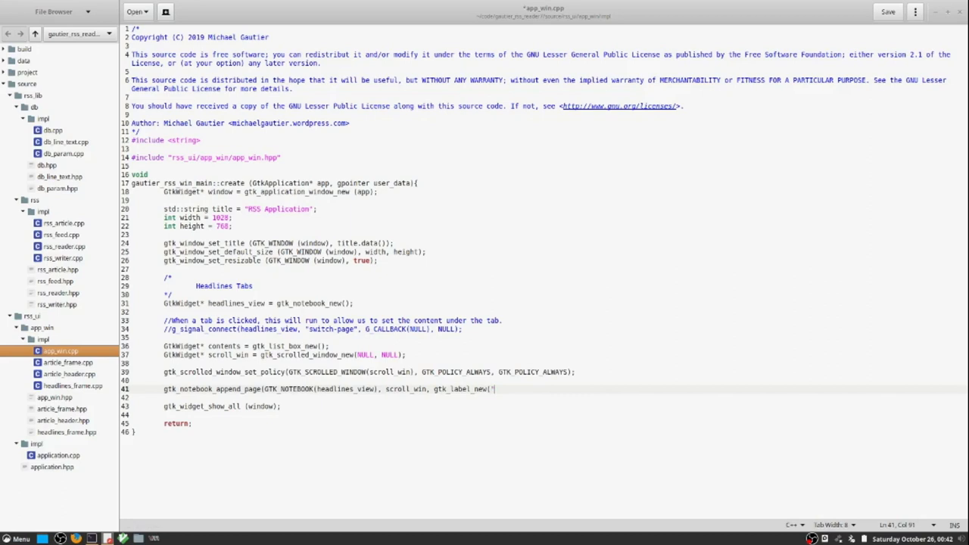
pyautogui.write('TEST T')
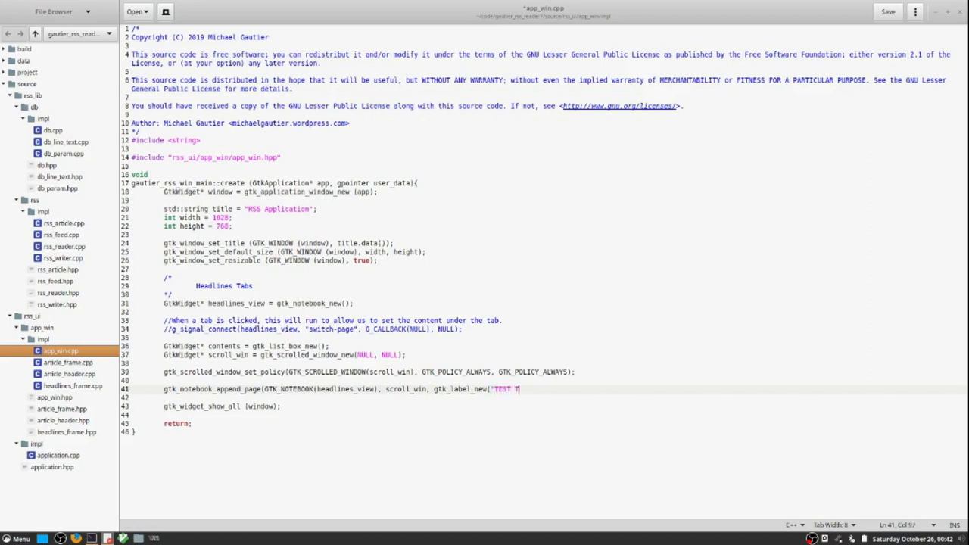
pyautogui.write('AB 1"));')
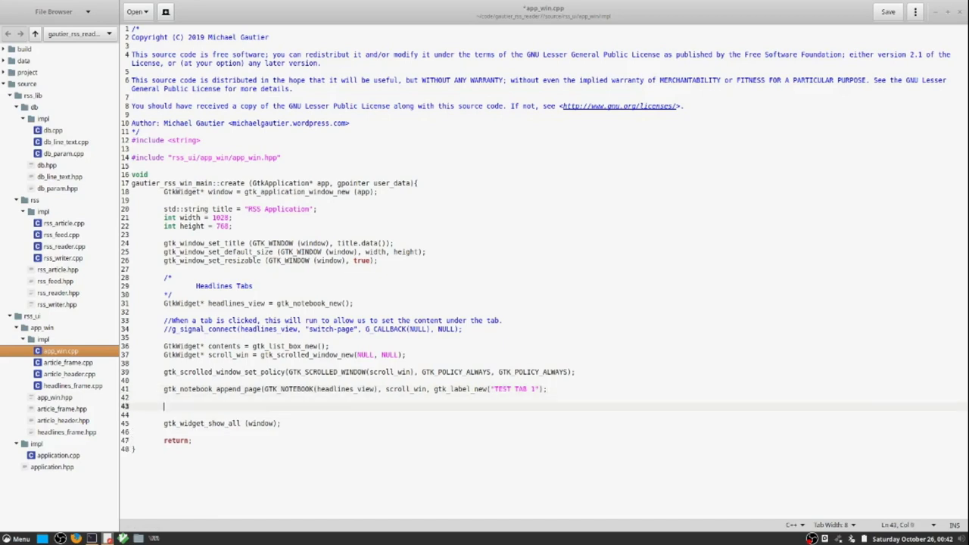
# - Write gtk_container_add(GTK_CONTAINER(scroll_win), list_box); to place the list box in the scrolled window
pyautogui.write('gtk_')
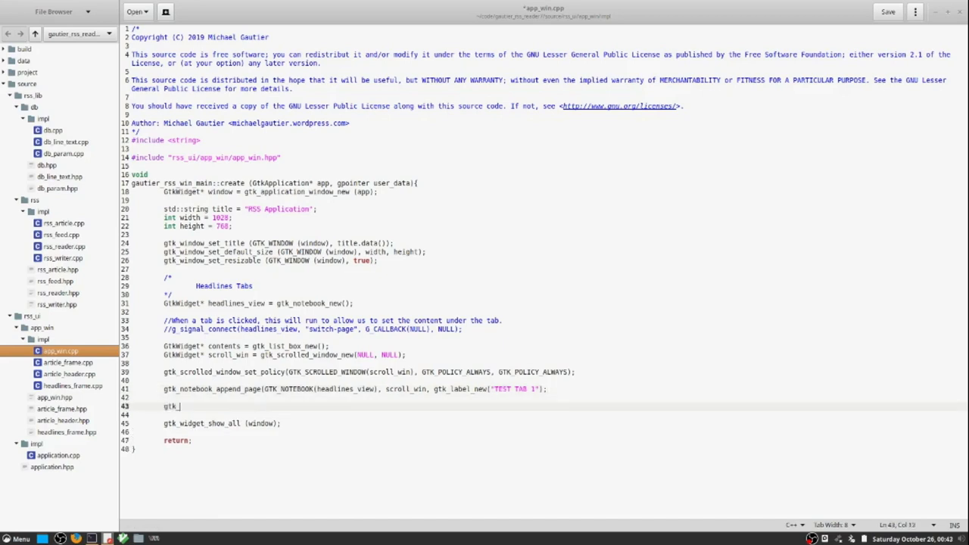
pyautogui.write('container_add(GTK_CONTAINER')
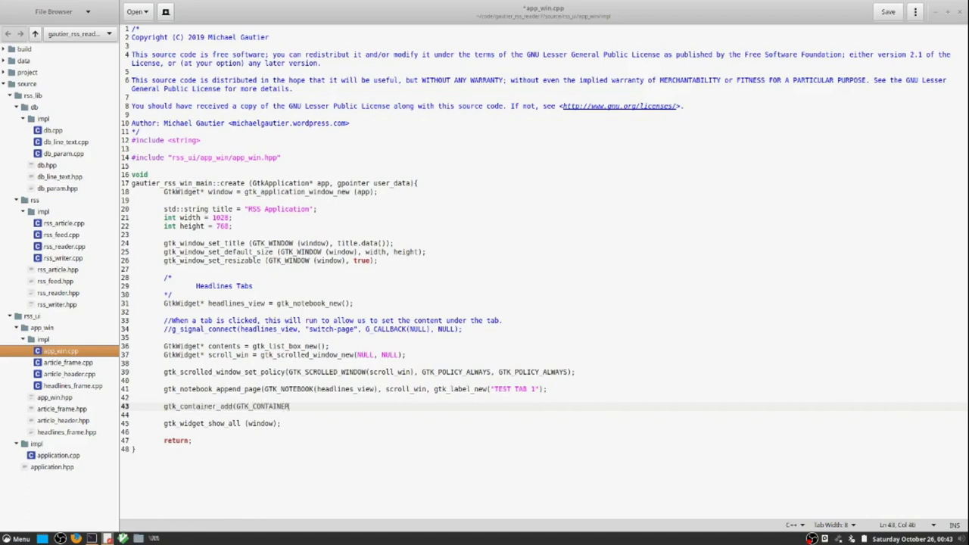
pyautogui.write('(s')
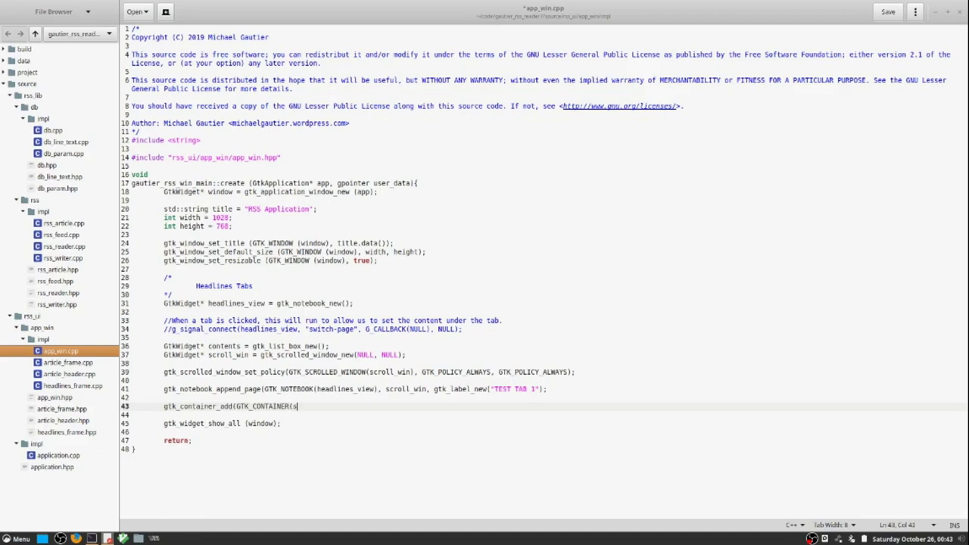
pyautogui.write('croll_win),')
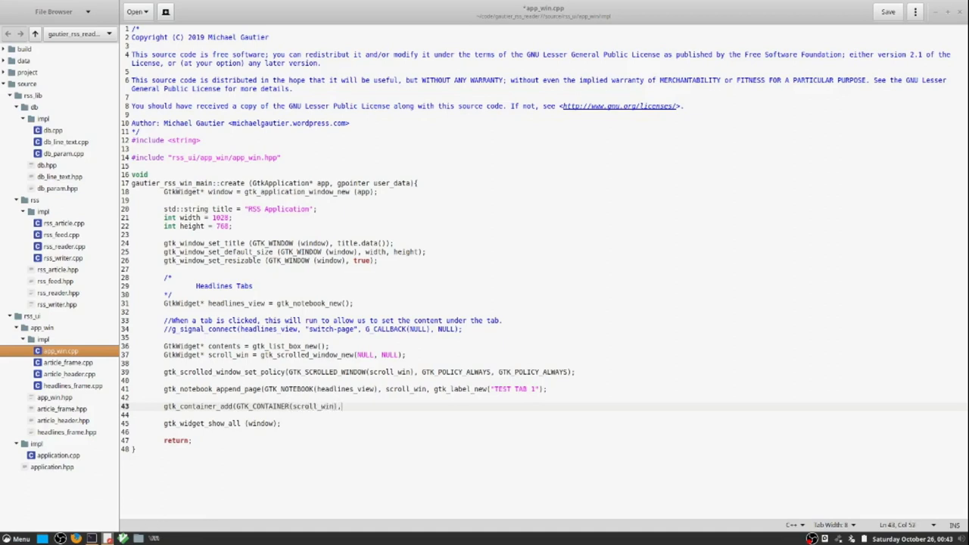
pyautogui.write('list_bo')
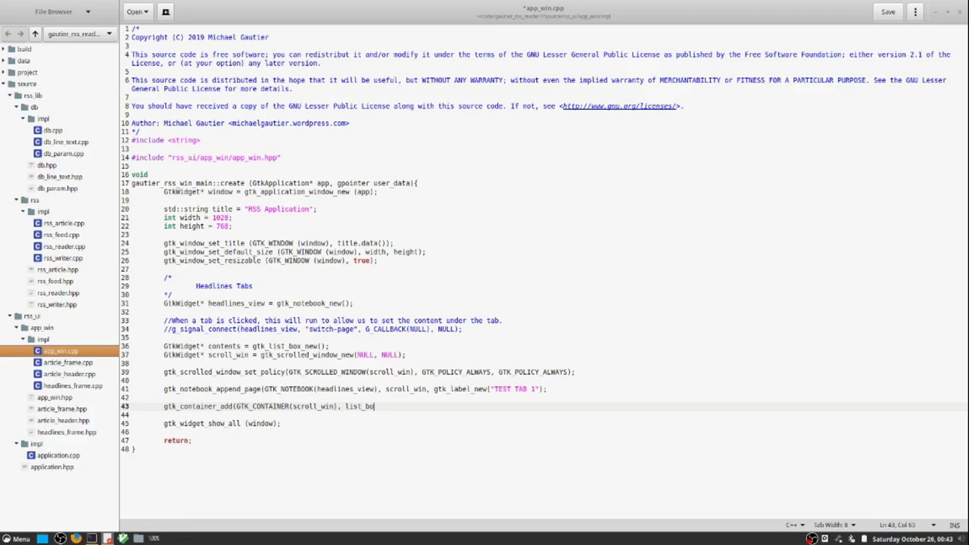
pyautogui.write('x);')
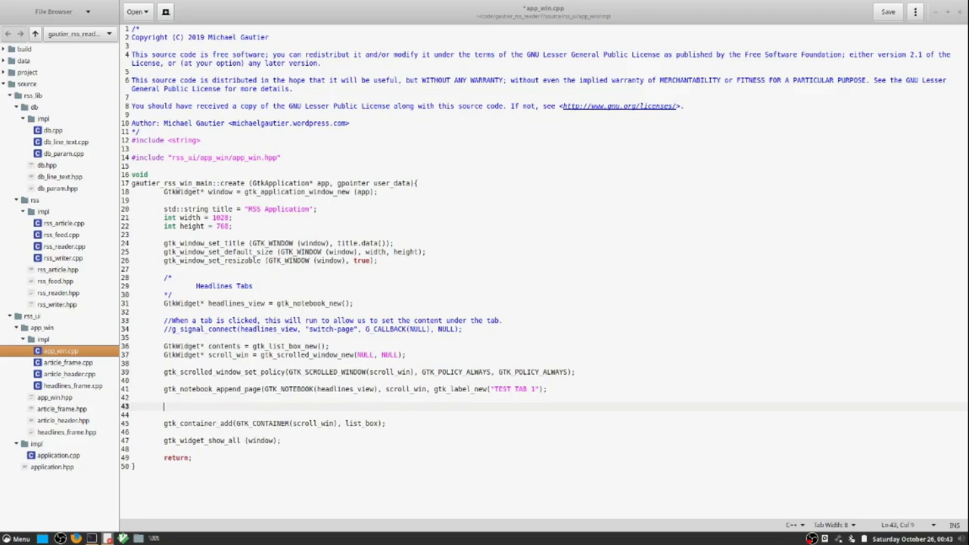
# - Declare headline_label as gtk_label_new("Test headline") in app_win.cpp
pyautogui.write('GtkWidget*')
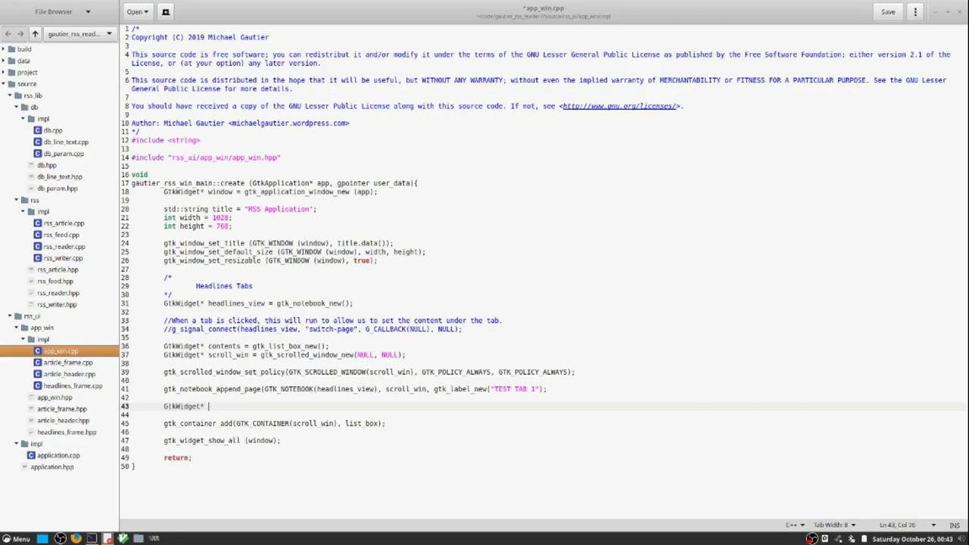
pyautogui.write('hea')
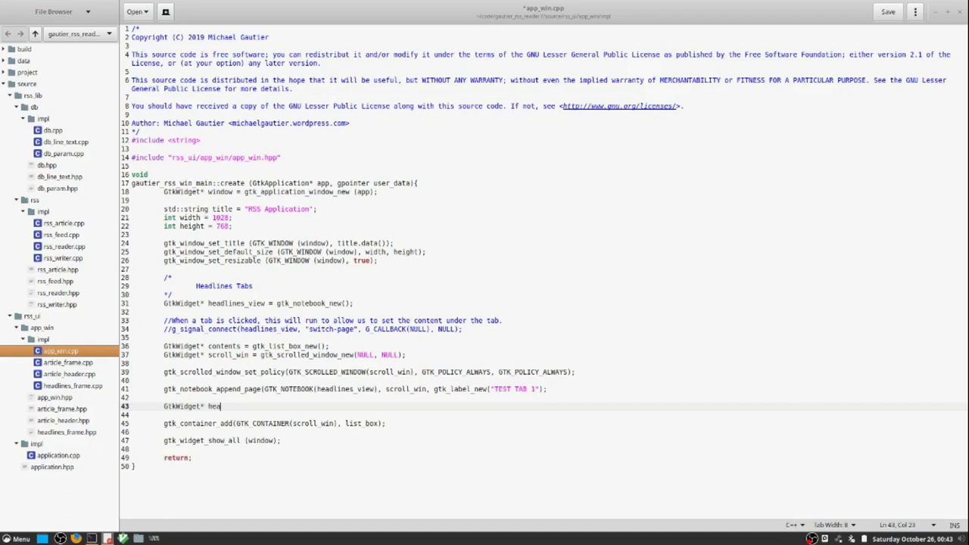
pyautogui.write('dline_label = gtk')
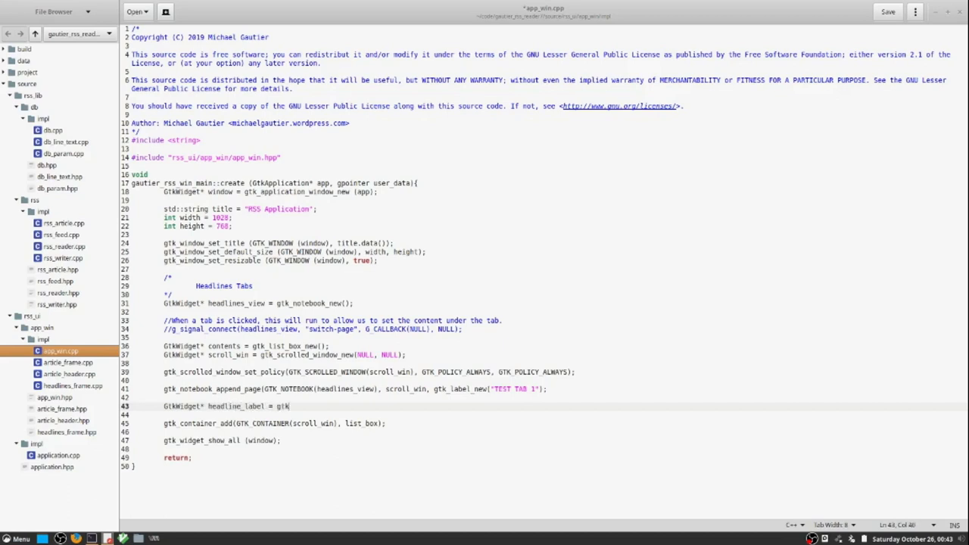
pyautogui.write('_label_new(')
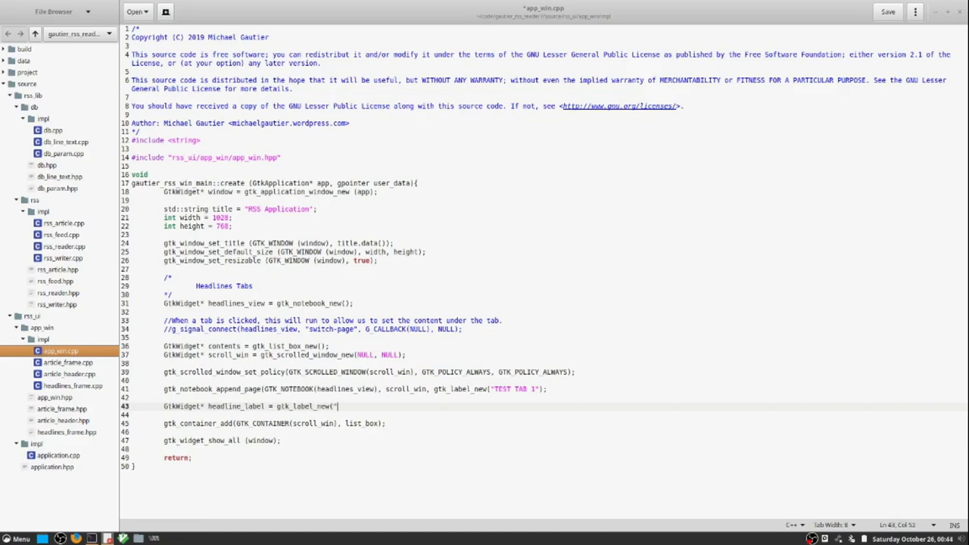
pyautogui.write('Test')
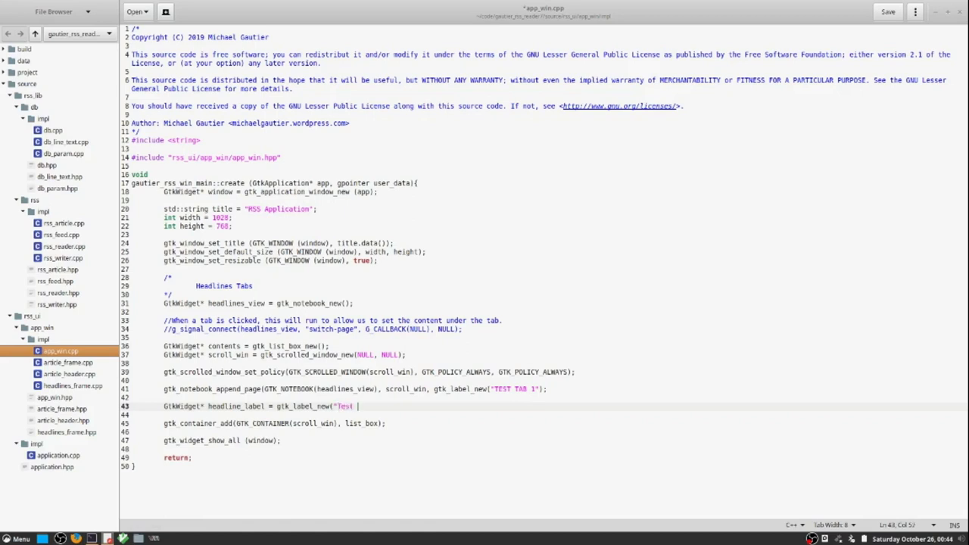
pyautogui.write('headline')
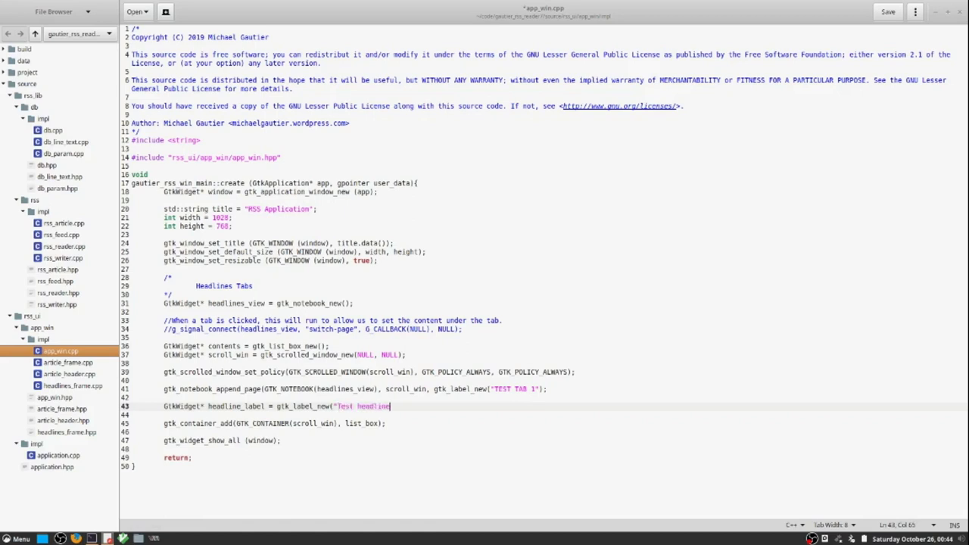
pyautogui.write('");')
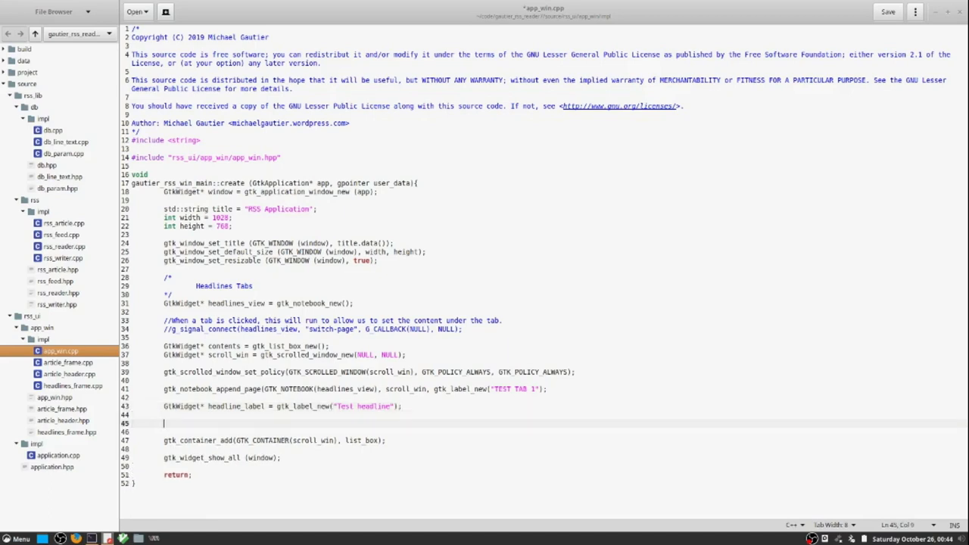
# - Insert headline_label into GTK_LIST_BOX(list_box) at position 0 and save the file
pyautogui.write('gtl')
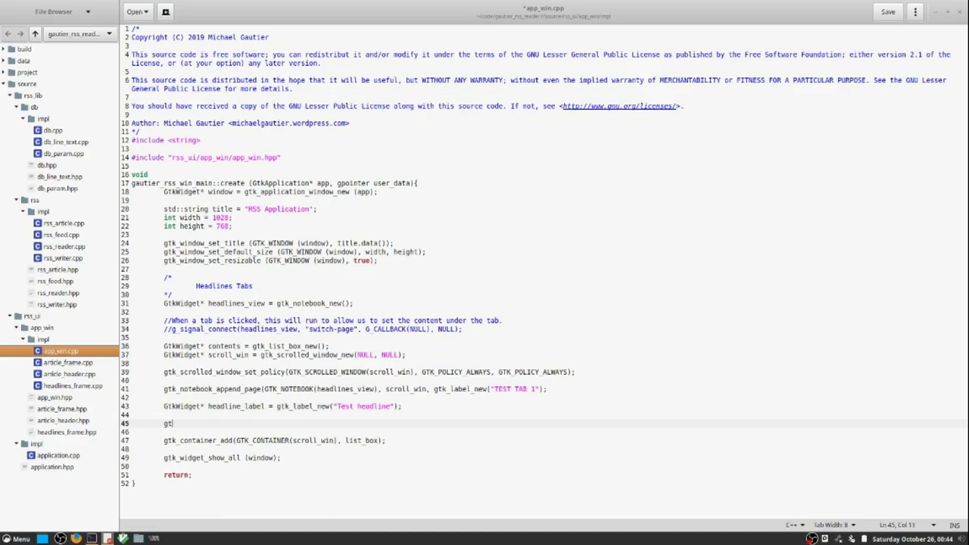
pyautogui.write('k_list')
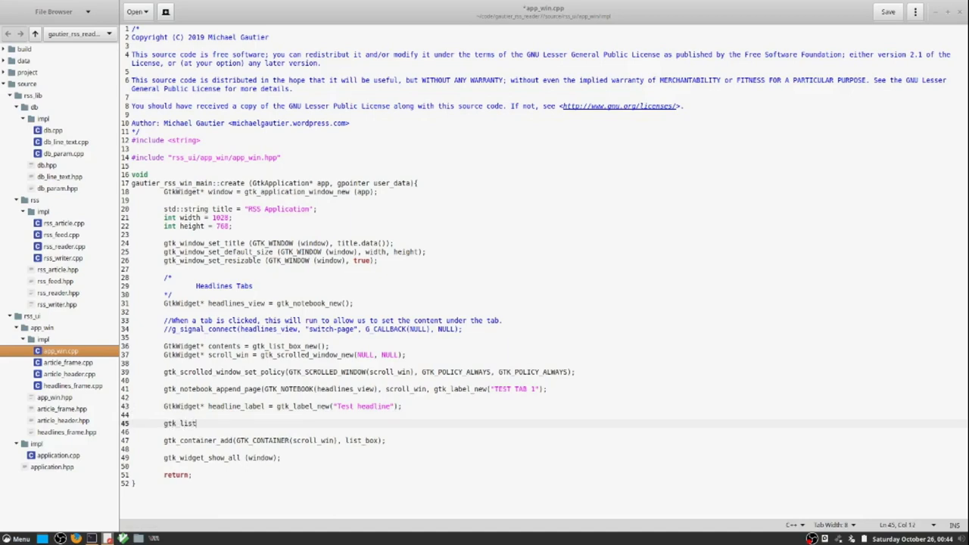
pyautogui.write('_box_inse')
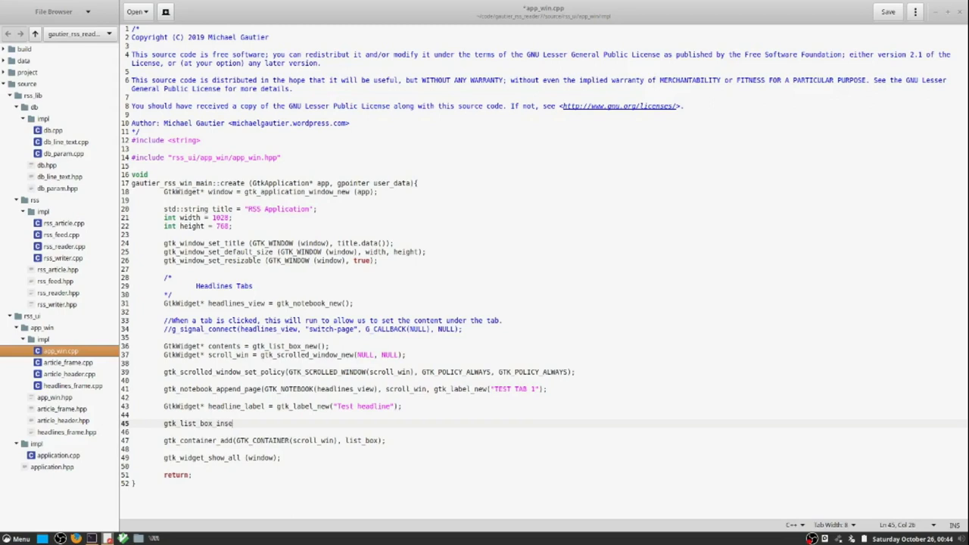
pyautogui.write('rt(GTK_LIST_BOX')
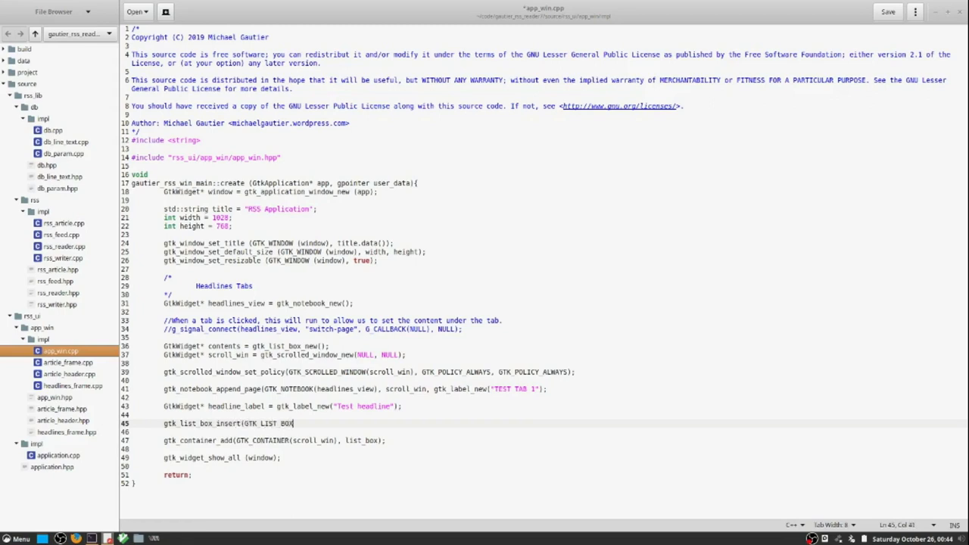
pyautogui.write('(list_box')
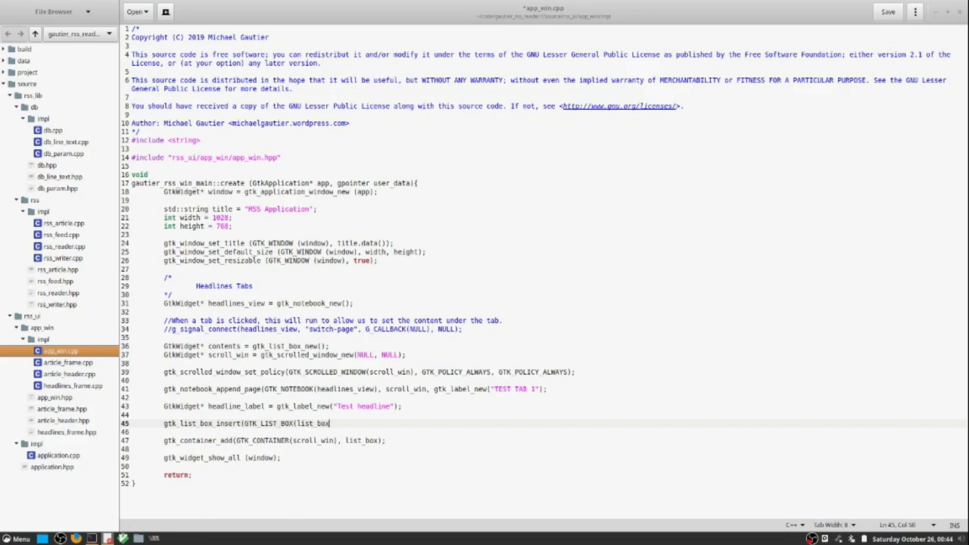
pyautogui.write(', head')
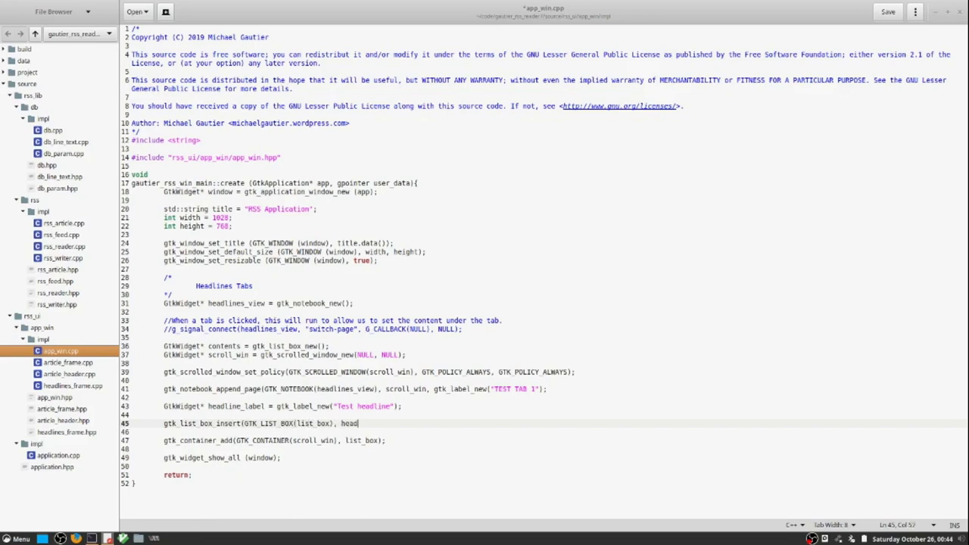
pyautogui.write('line_label')
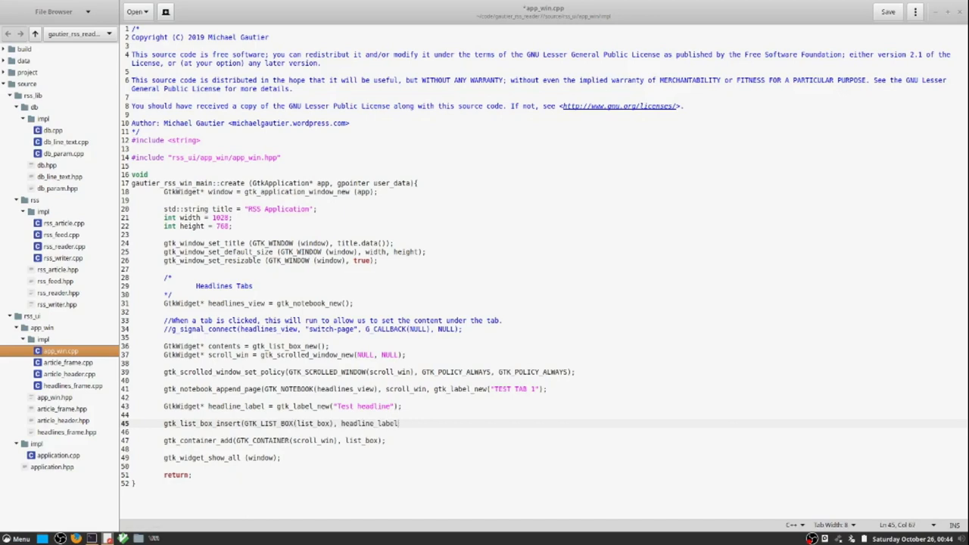
pyautogui.write(', 0')
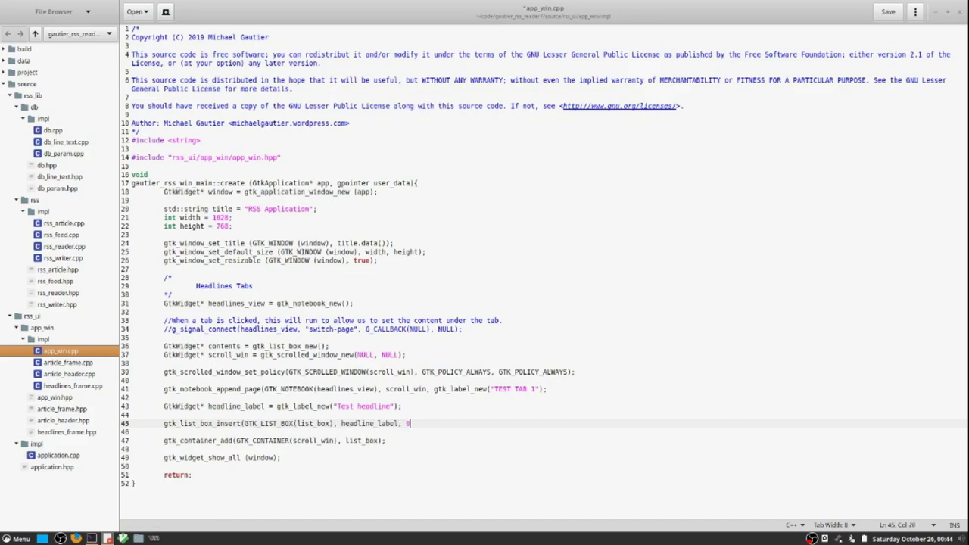
pyautogui.write(');')
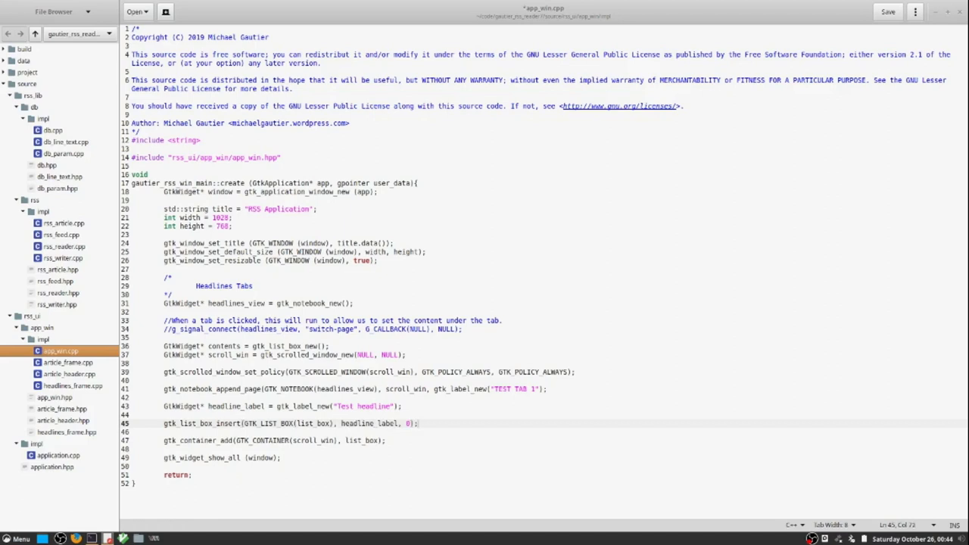
pyautogui.press('ctrl+s')
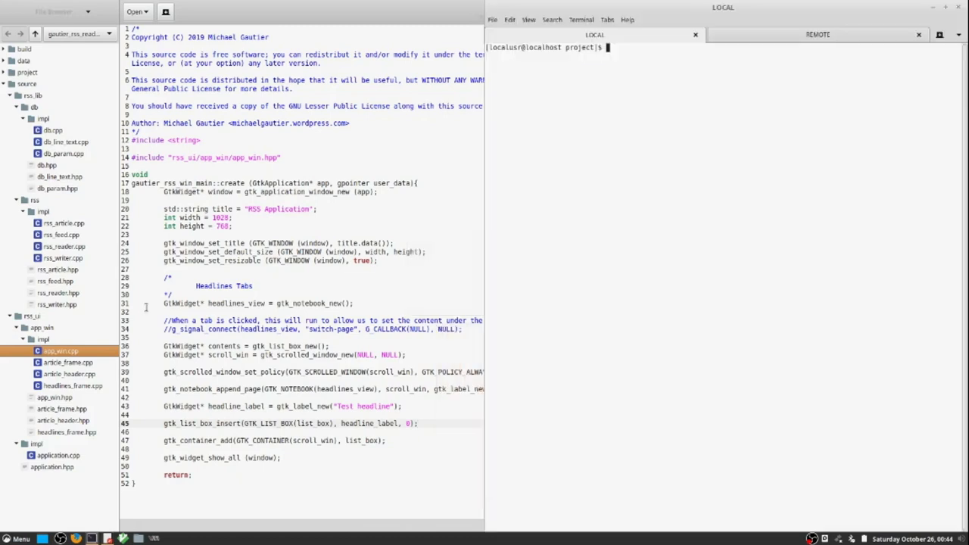
# - Send the code with send_code_to_vm.sh, build_newsreader.sh on the remote session, then run_newsreader.sh locally
pyautogui.write('./run_newsreader.sh')
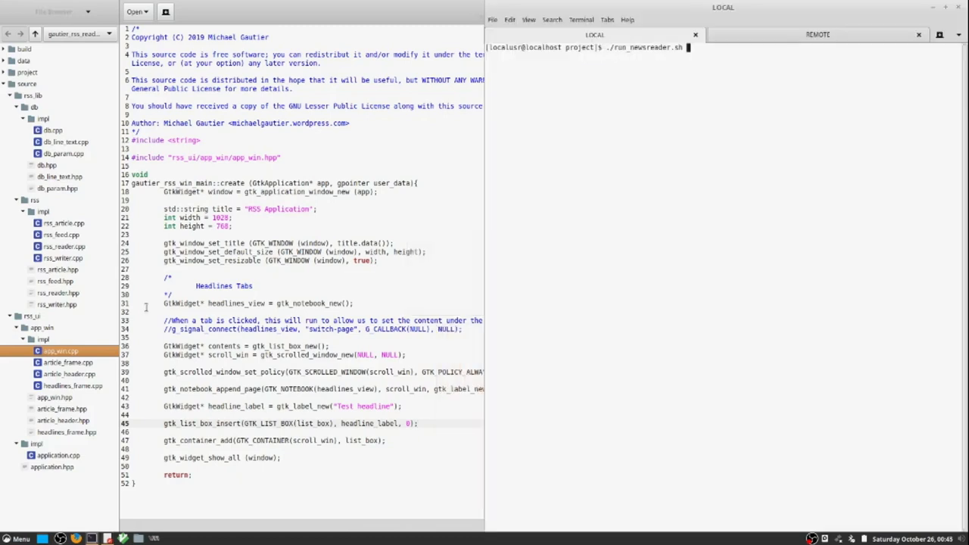
pyautogui.write('reset && ./xfer/send_code_to_vm.sh')
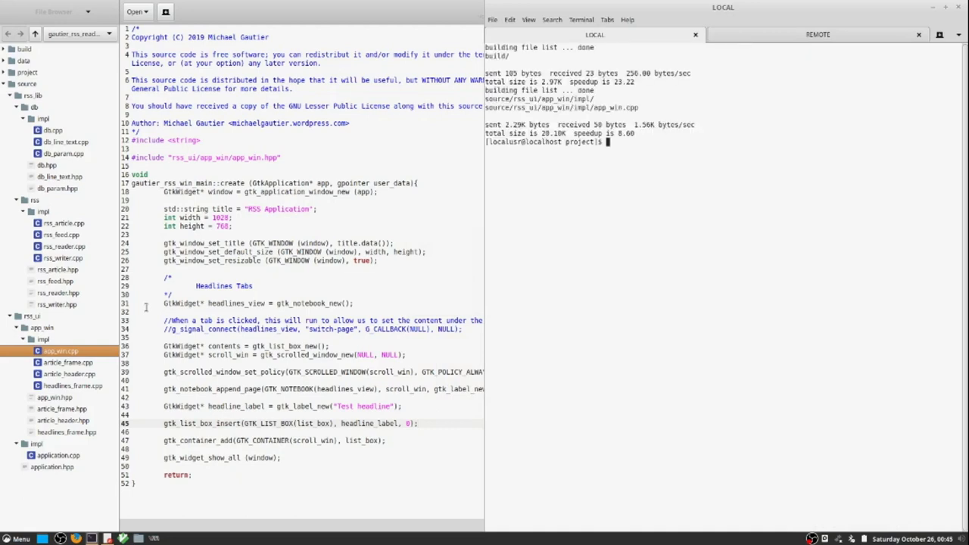
pyautogui.click(817, 33)
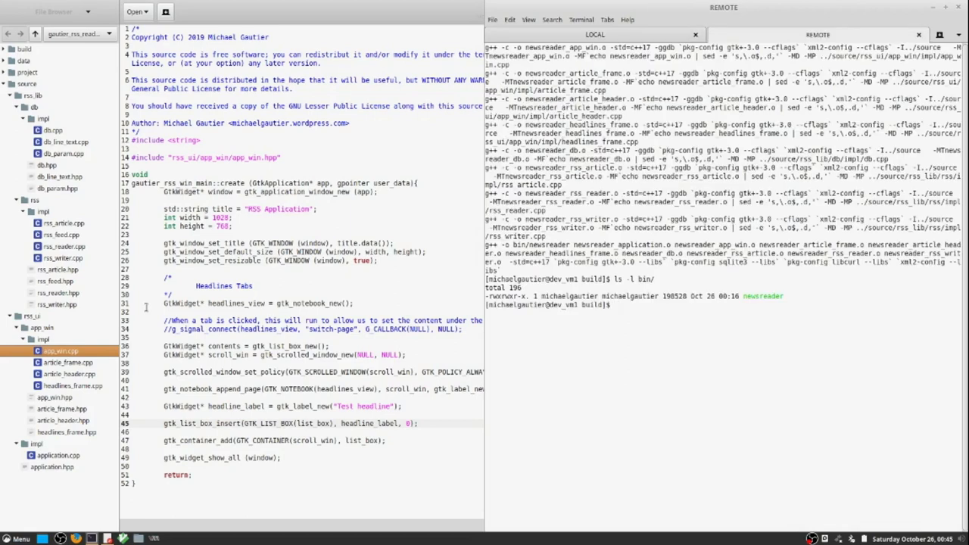
pyautogui.write('reset && ./build_newsreader.sh')
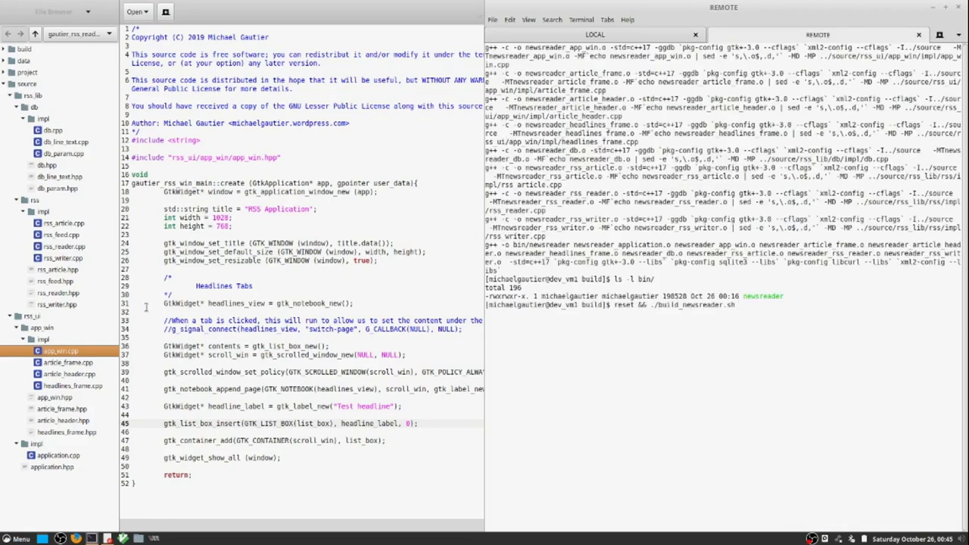
pyautogui.press('Return')
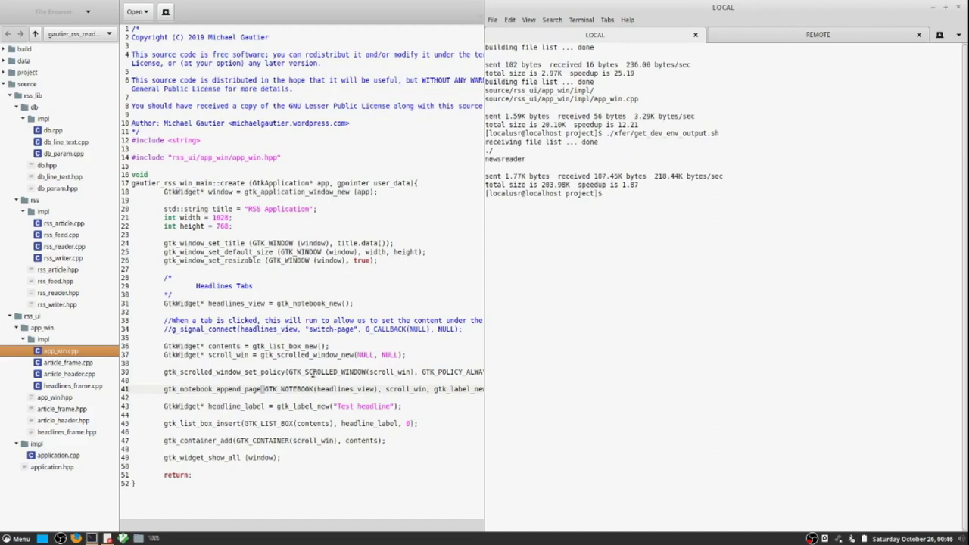
pyautogui.write('reset')
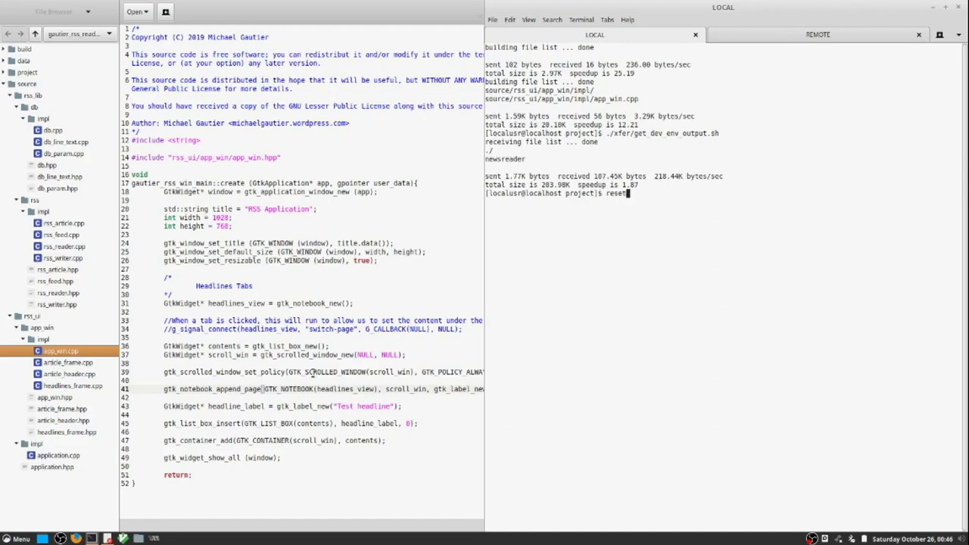
pyautogui.write('&& ./run_newsreader.sh')
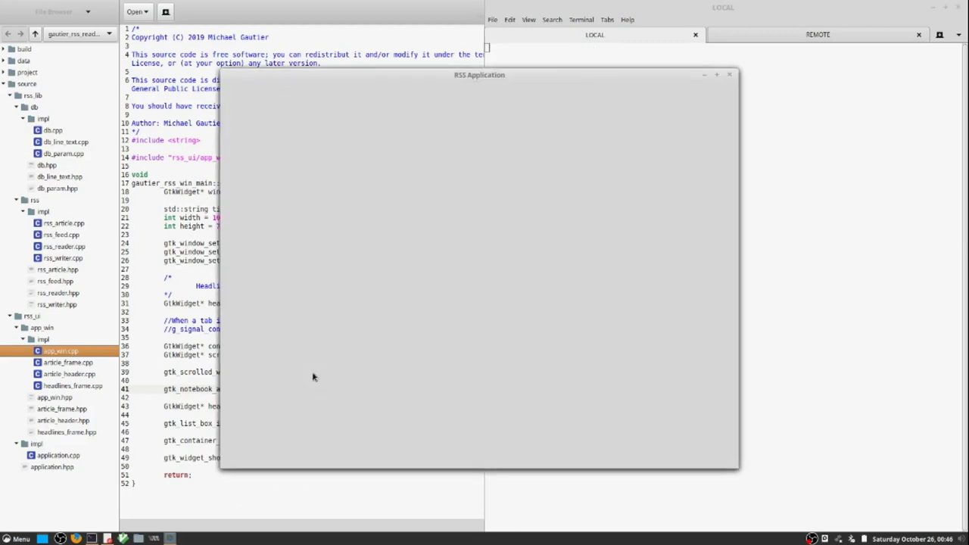
pyautogui.moveTo(371, 295)
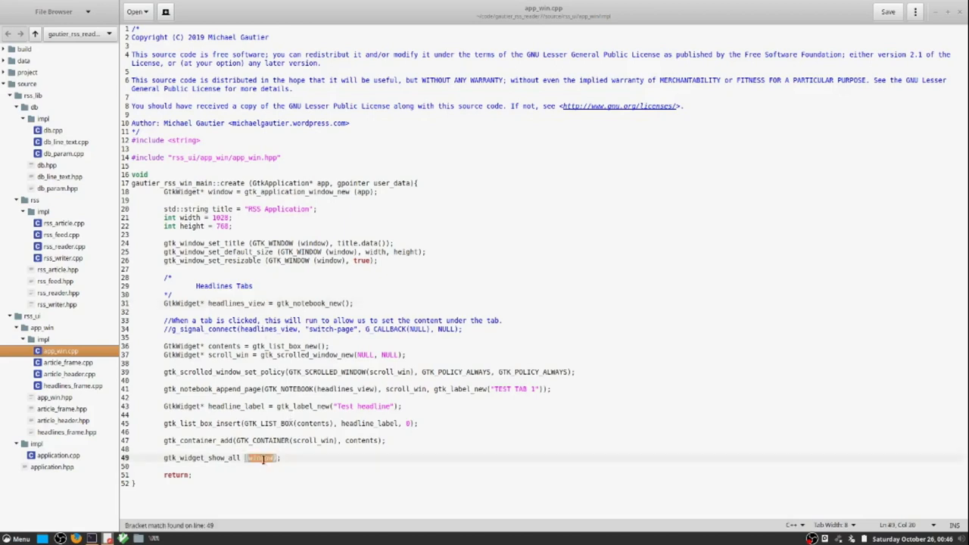
# - Add a gtk_container_add line above show_all, selecting scroll_win to replace with headlines_view
pyautogui.press('Return')
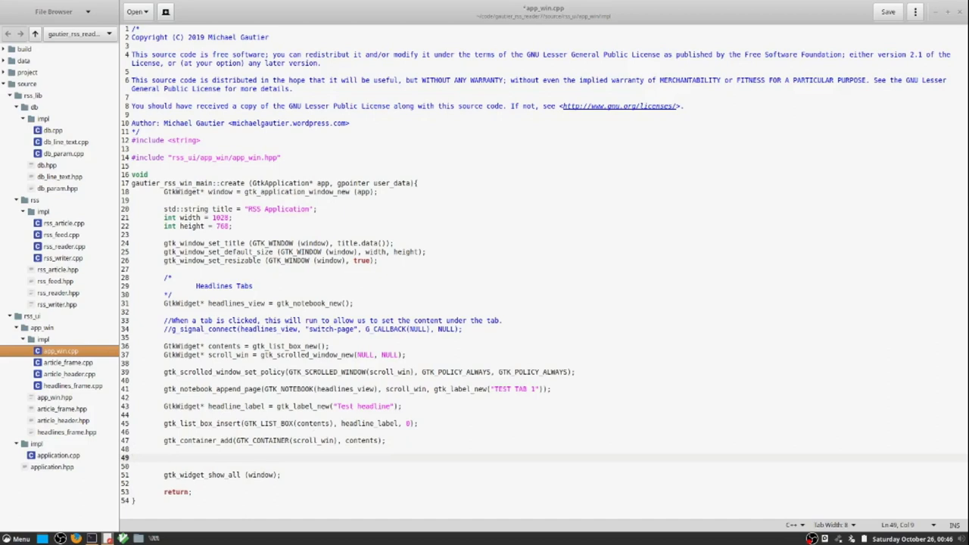
pyautogui.click(164, 457)
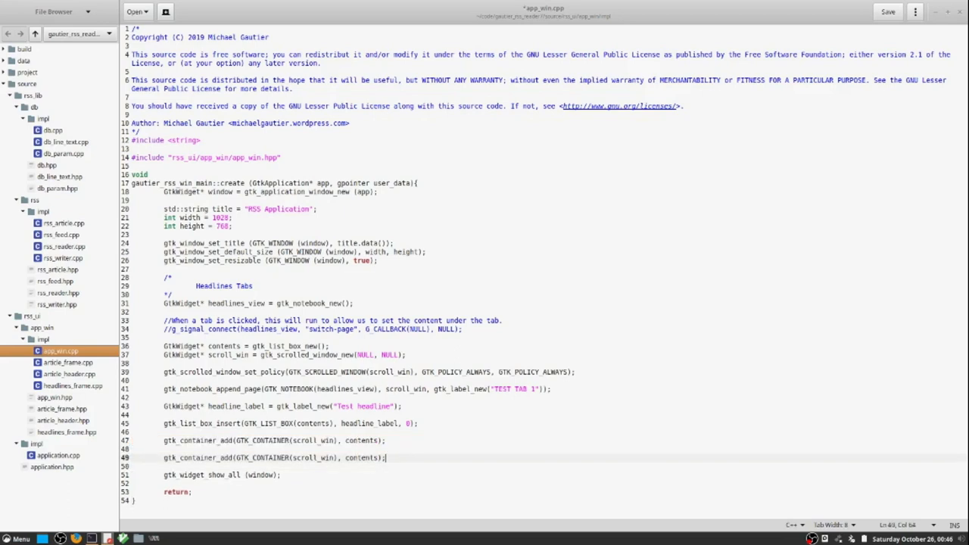
pyautogui.doubleClick(312, 458)
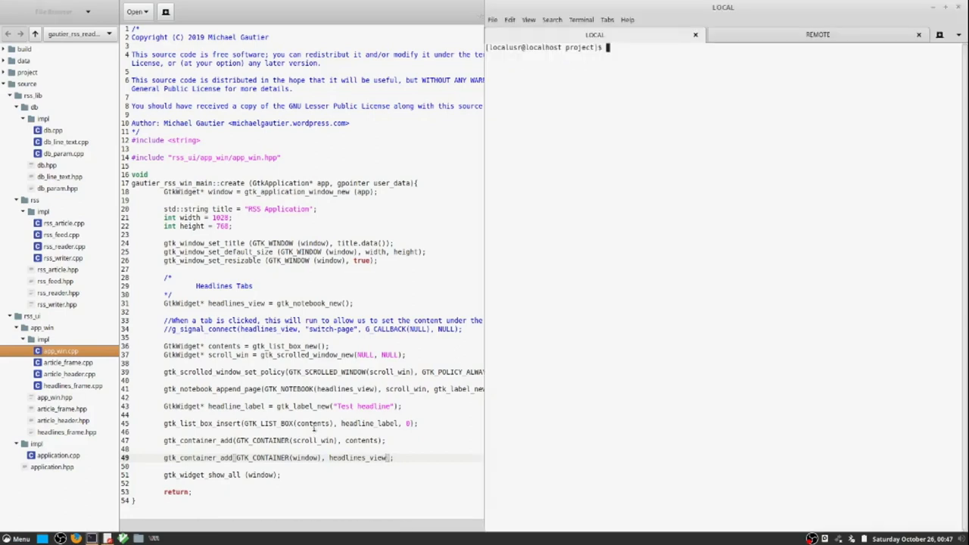
# - Transfer code, check the remote build, fetch it with get_dev_env_output.sh and start run_newsreader.sh
pyautogui.write('./xter/get_dev_env_output.sh')
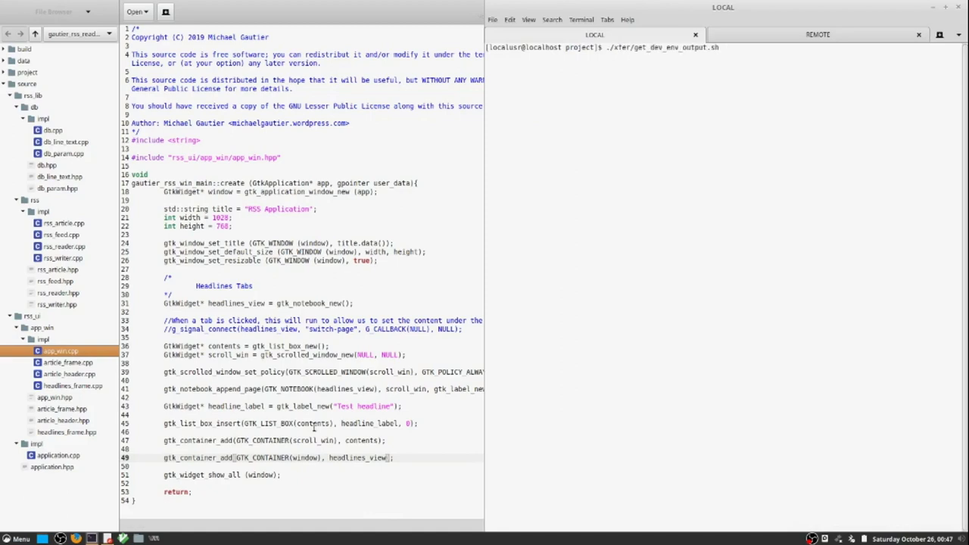
pyautogui.press('Return')
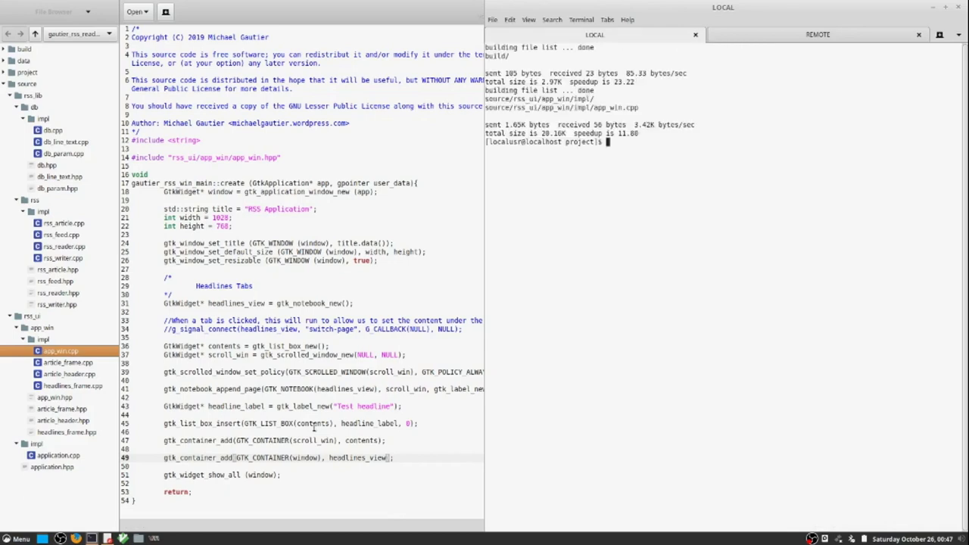
pyautogui.click(818, 33)
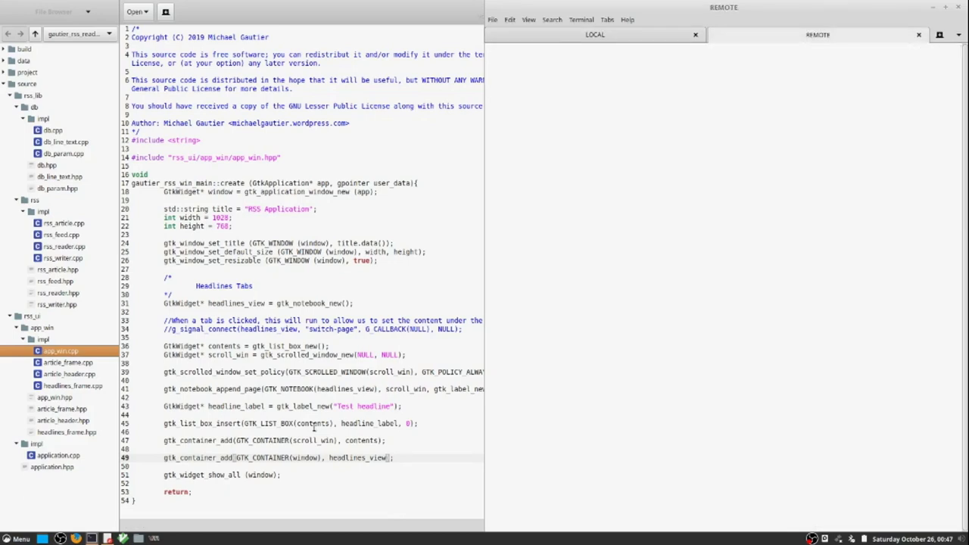
pyautogui.click(596, 34)
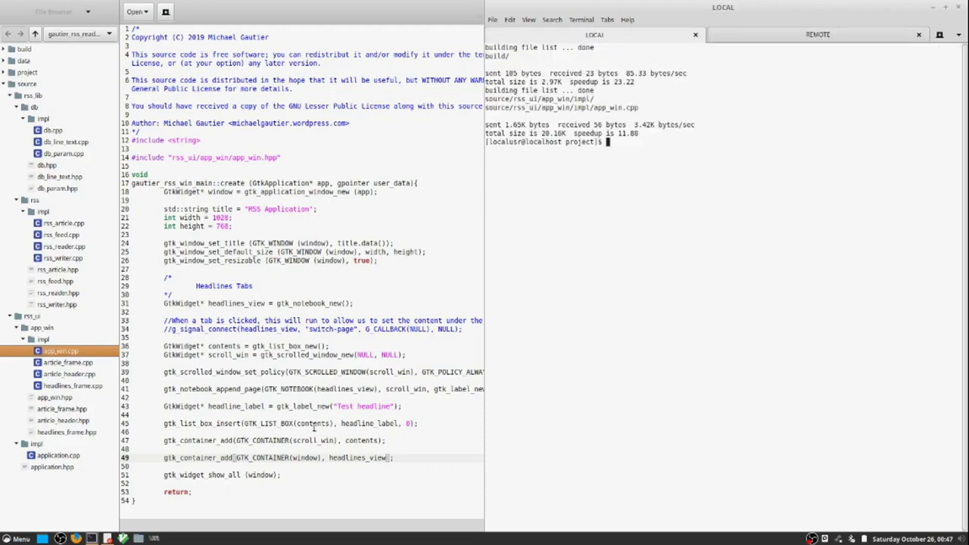
pyautogui.write('./xfer/get_dev_env_output.sh')
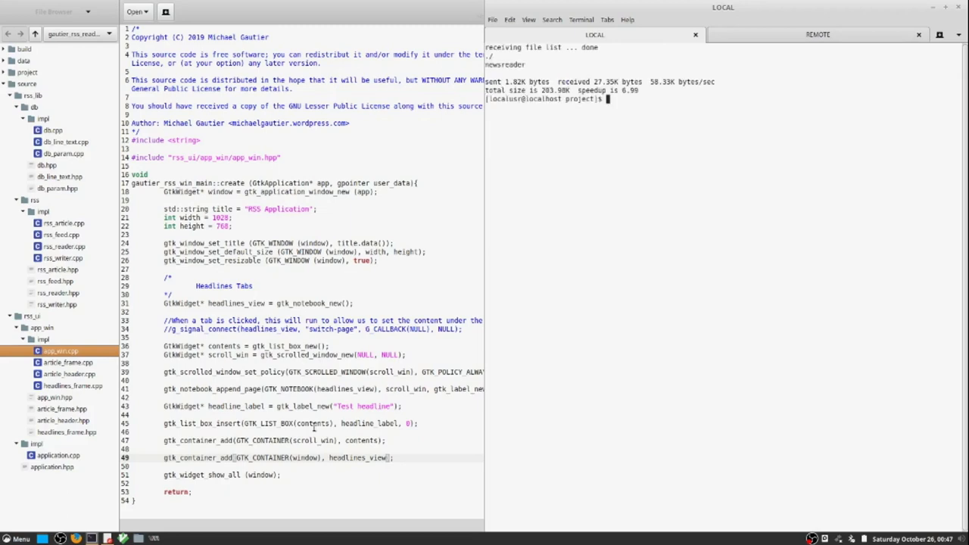
pyautogui.write('reset && ./run_newsreader.sh')
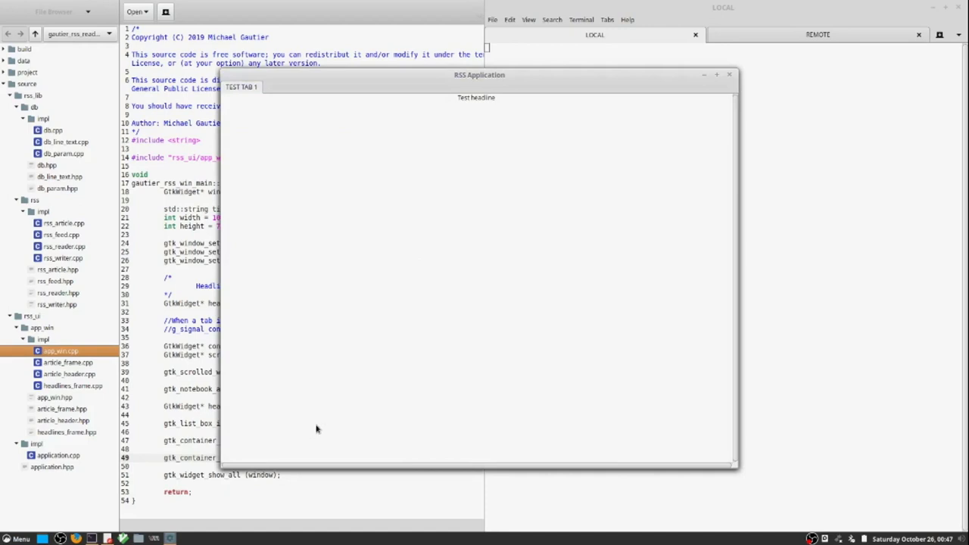
# - Select the Test headline row under TEST TAB 1 in the RSS Application window
pyautogui.click(715, 76)
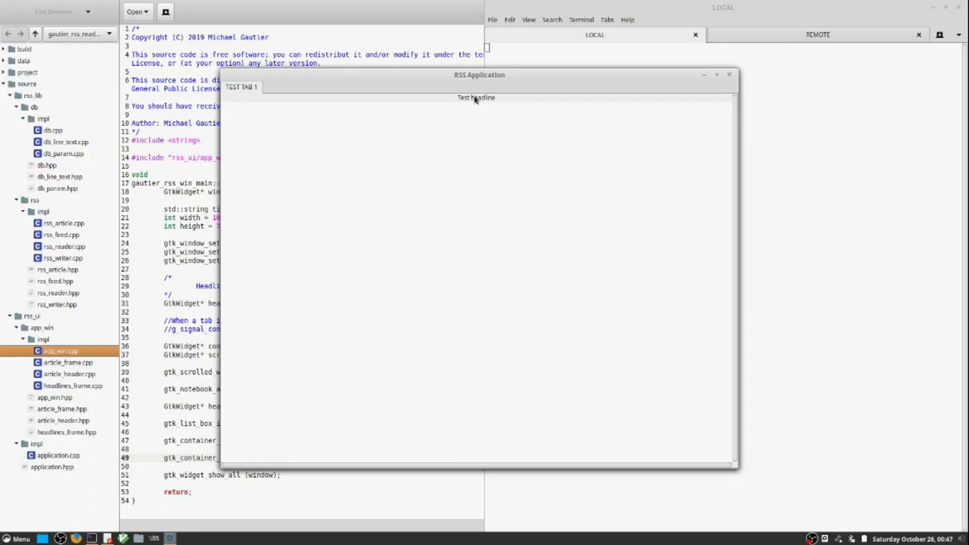
pyautogui.click(476, 97)
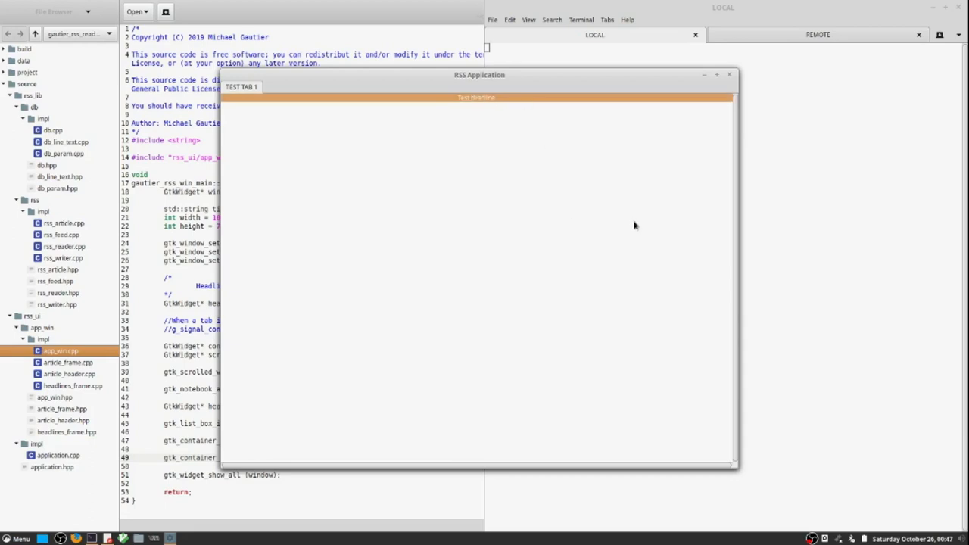
pyautogui.moveTo(724, 74)
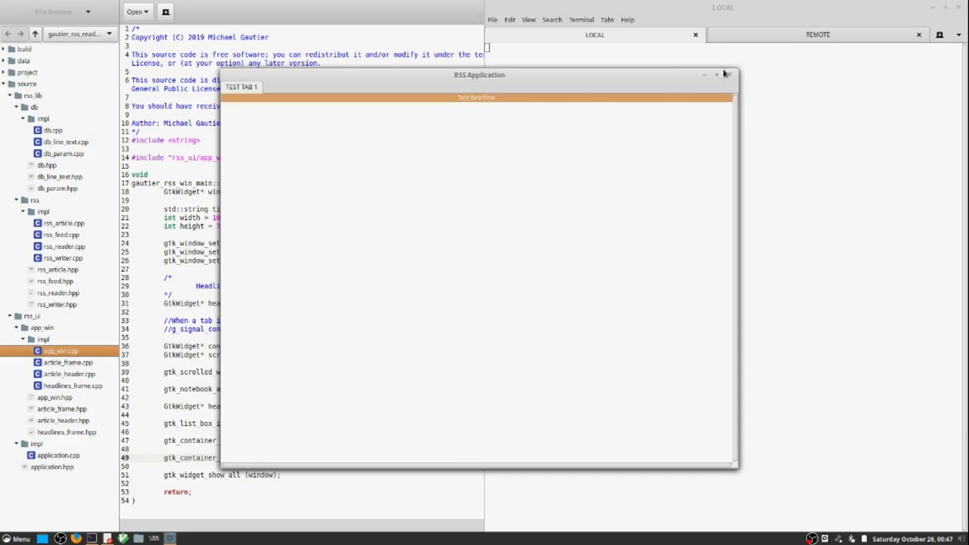